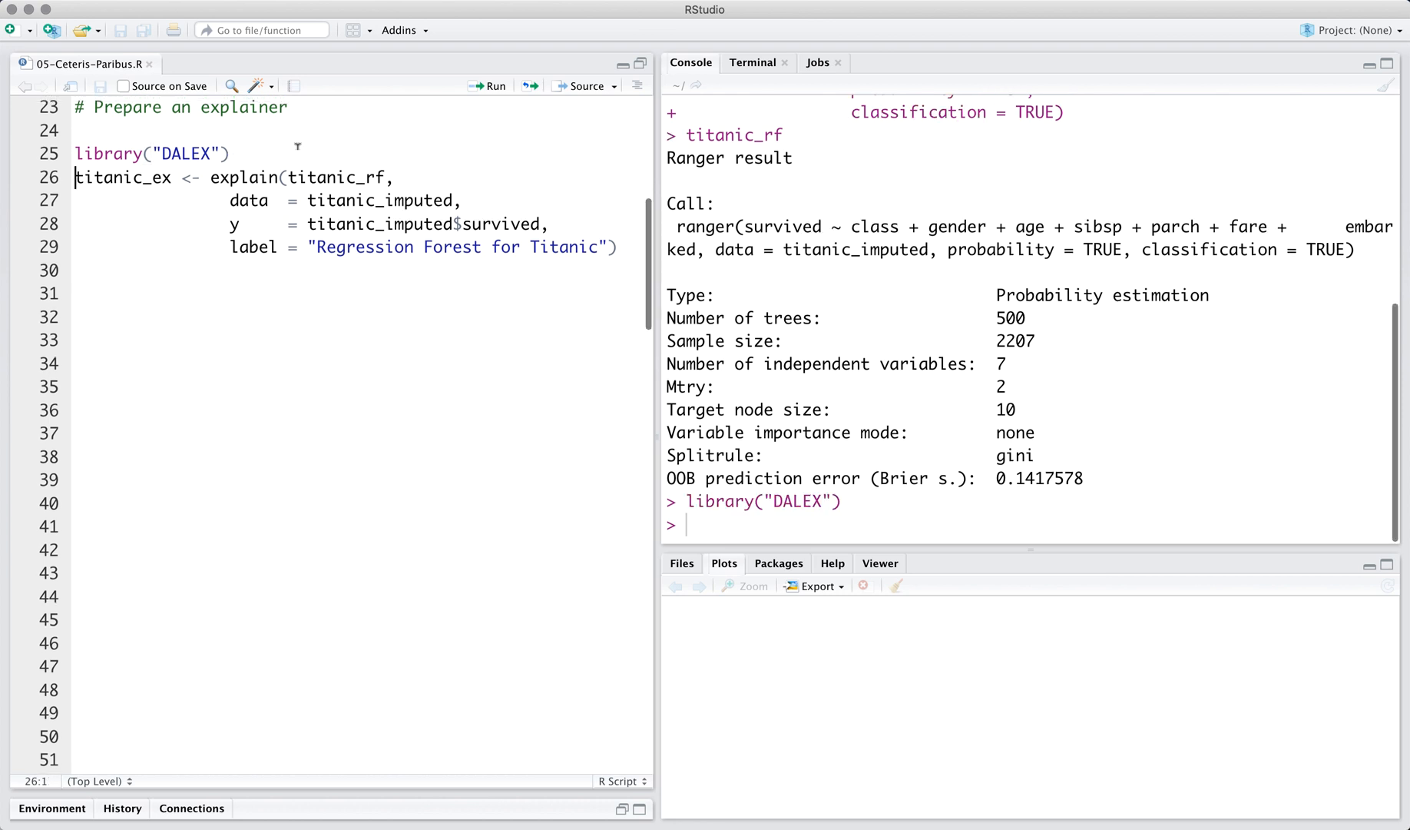
Run the explain() block for the random forest and add a titanic_ex line on line 30.
left_click(488, 85)
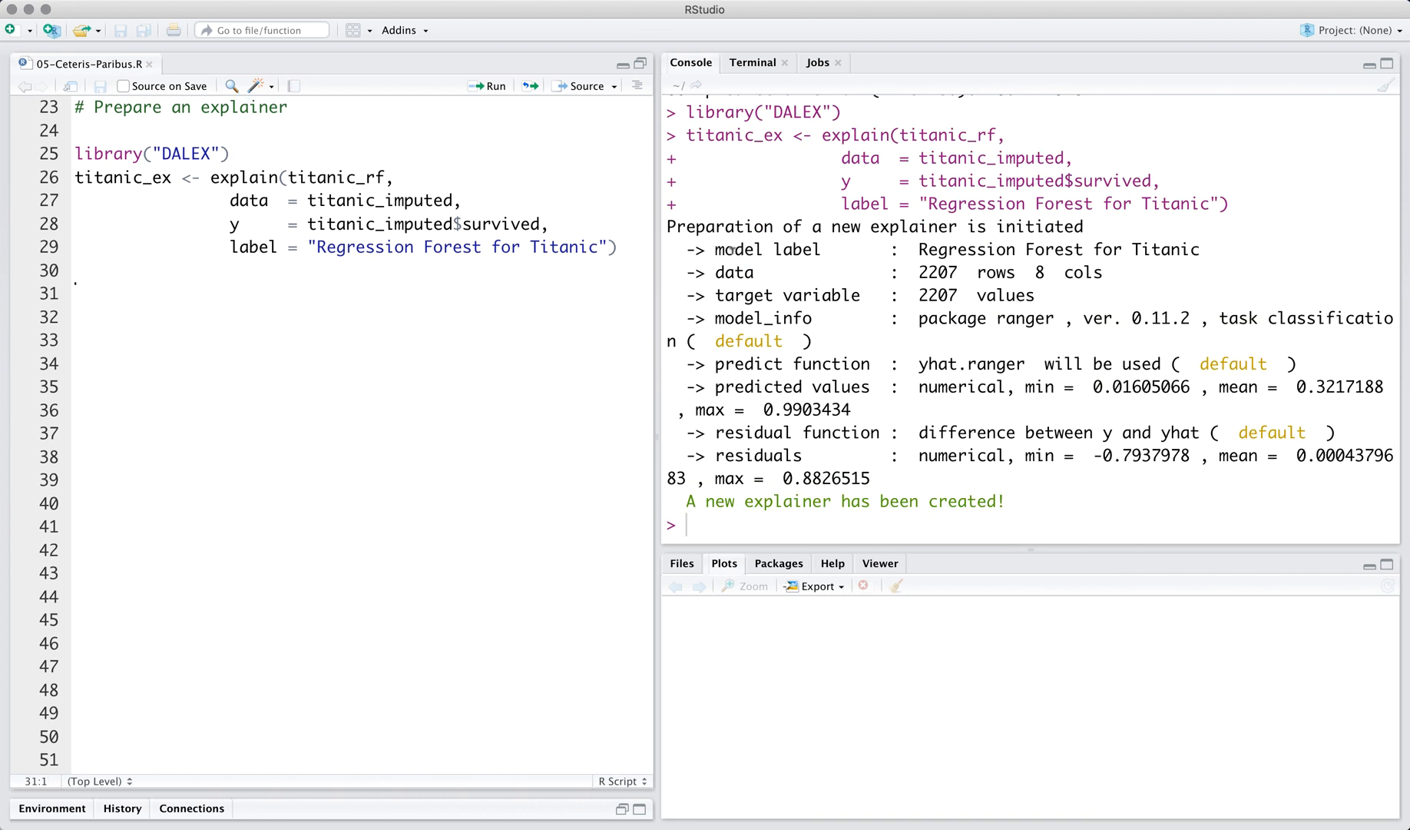
double_click(244, 177)
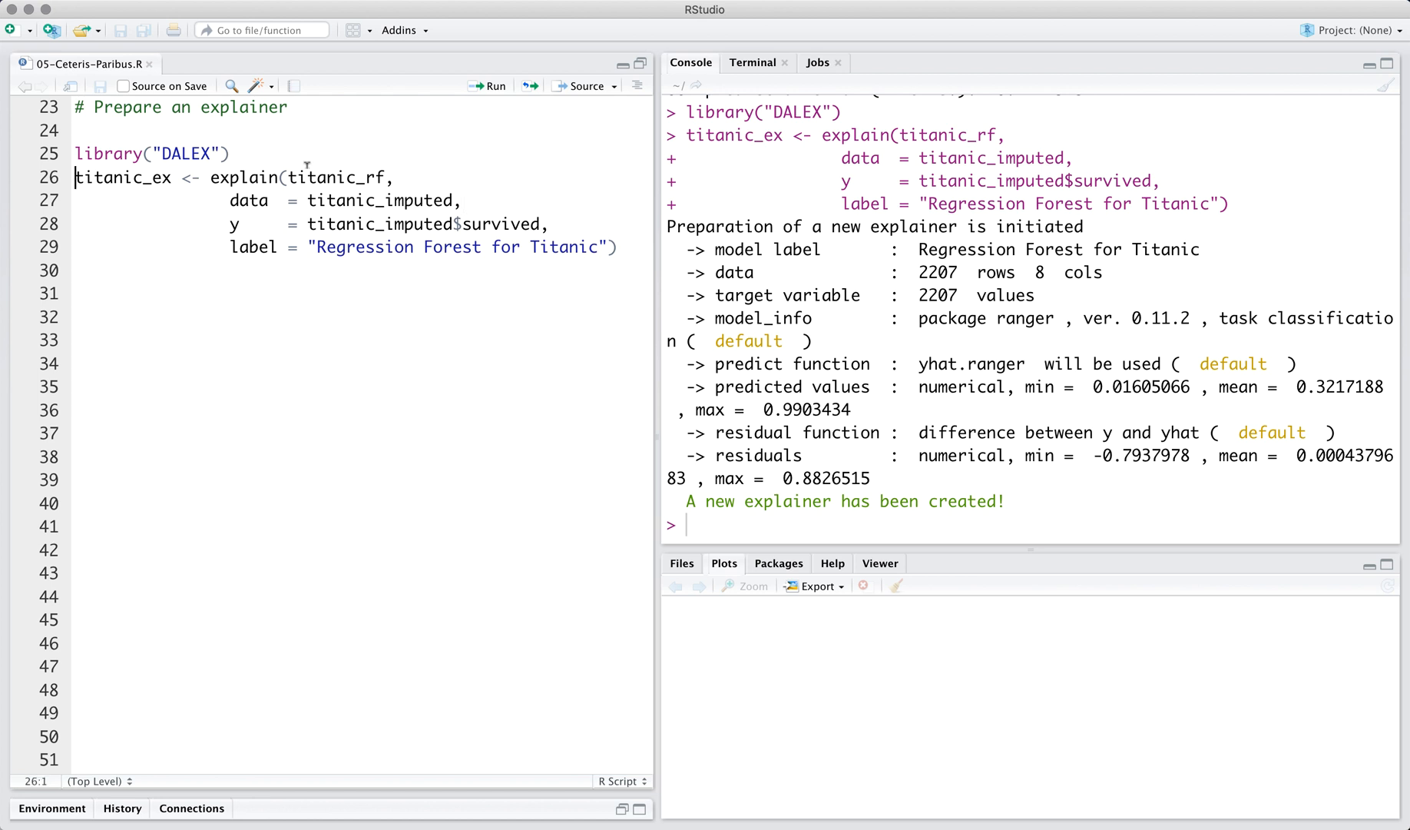
type("titanic_ex")
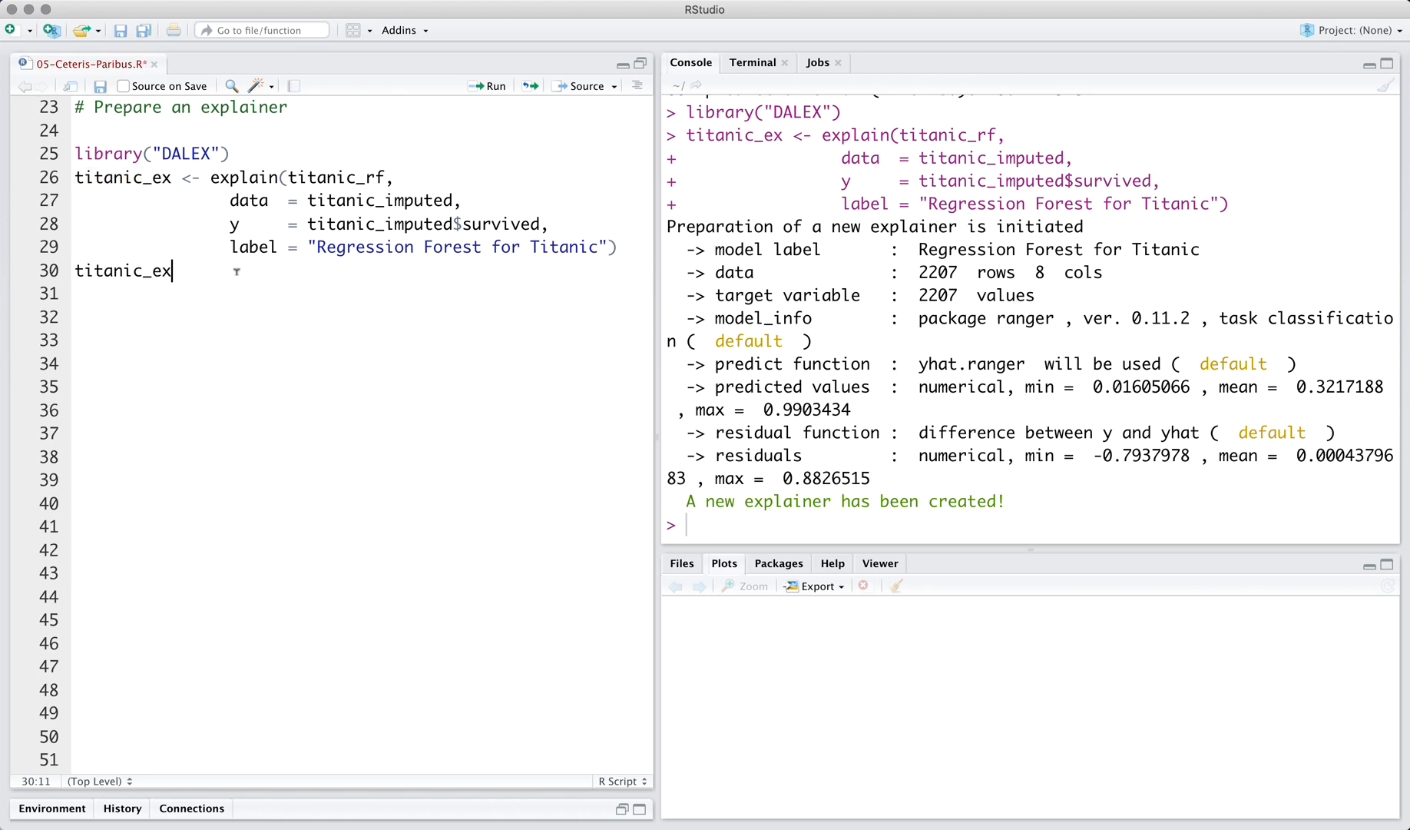
key("enter")
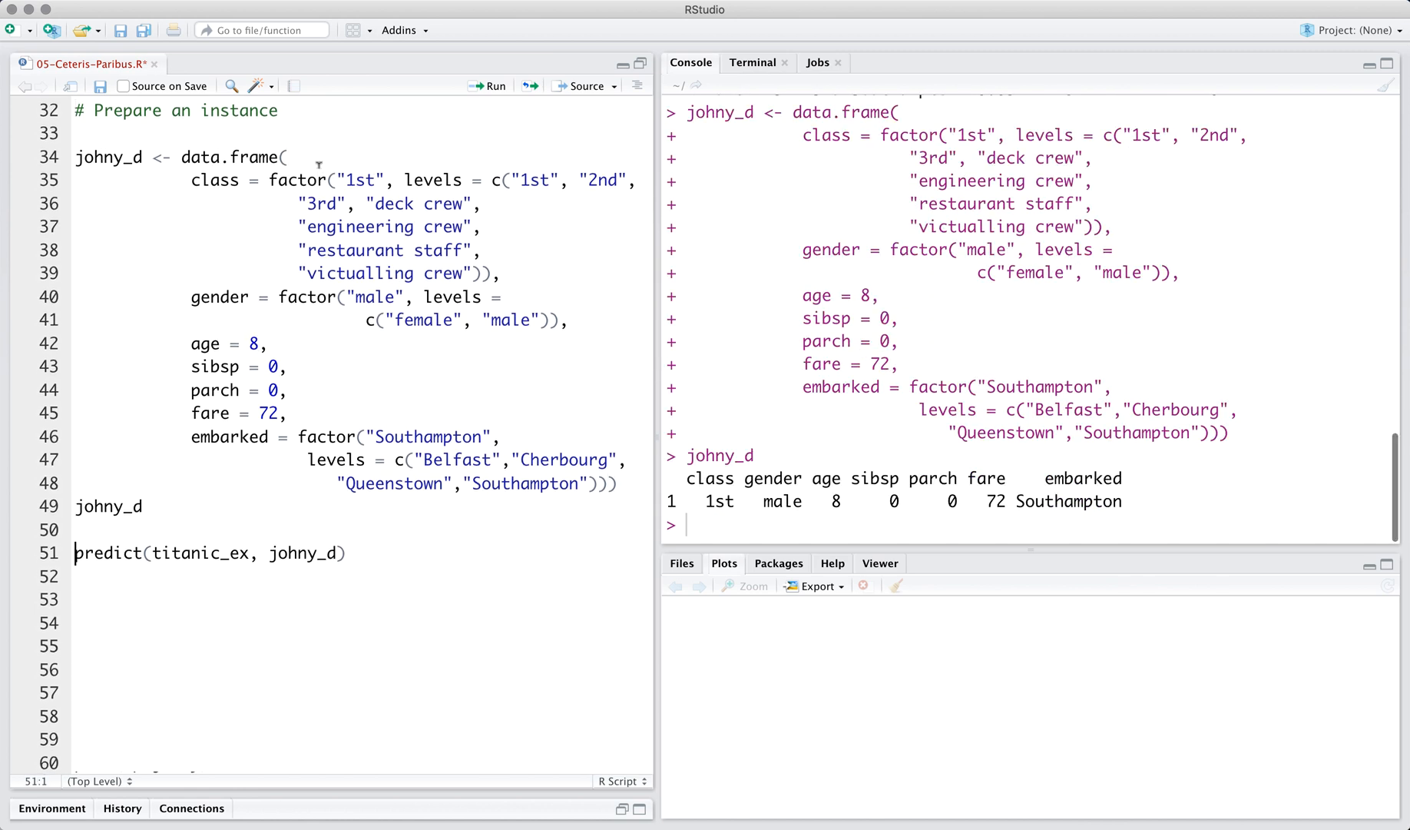
Add the comment '# prediction for Johny' and select the predict(titanic_ex, johny_d) line.
type("#")
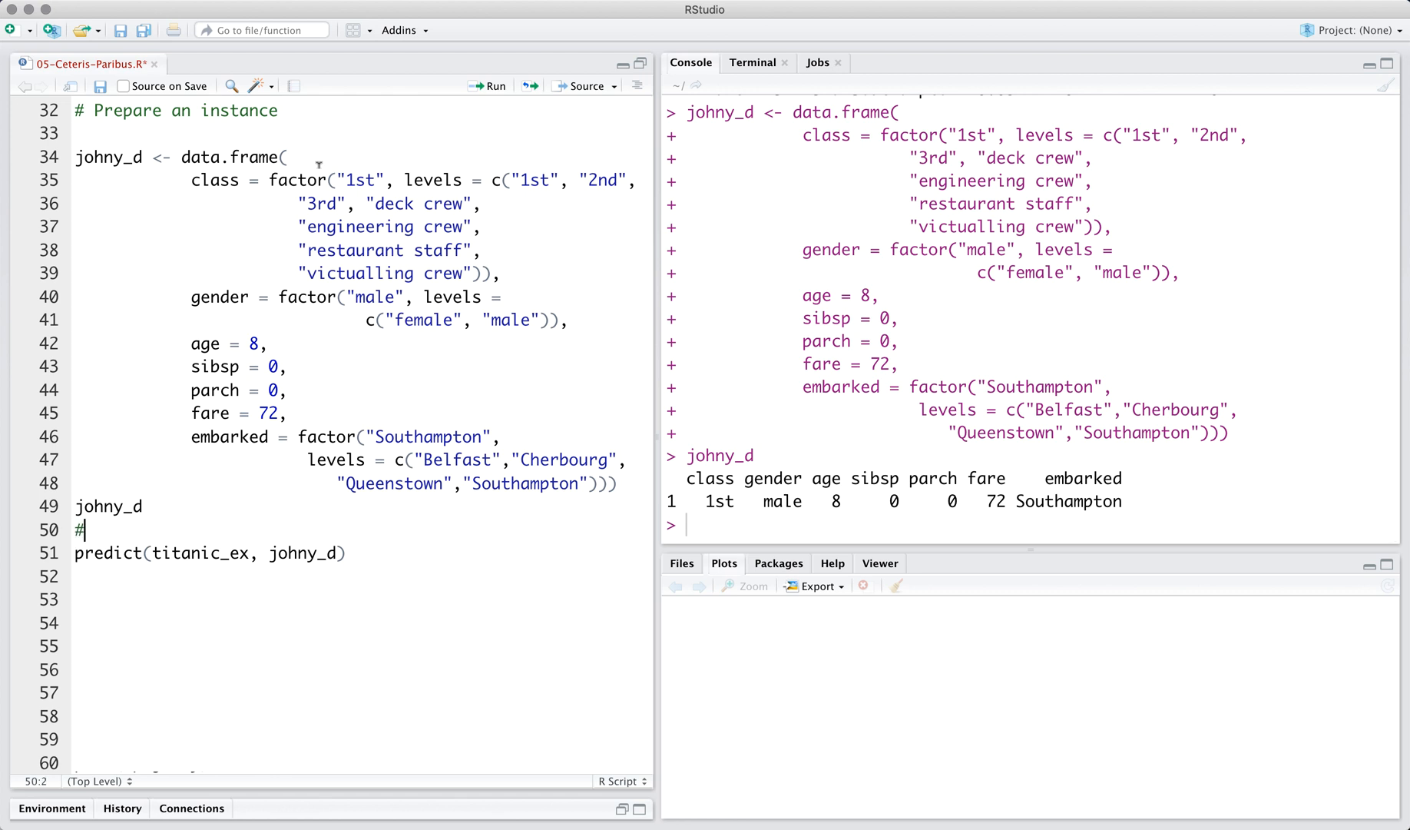
type("prediction")
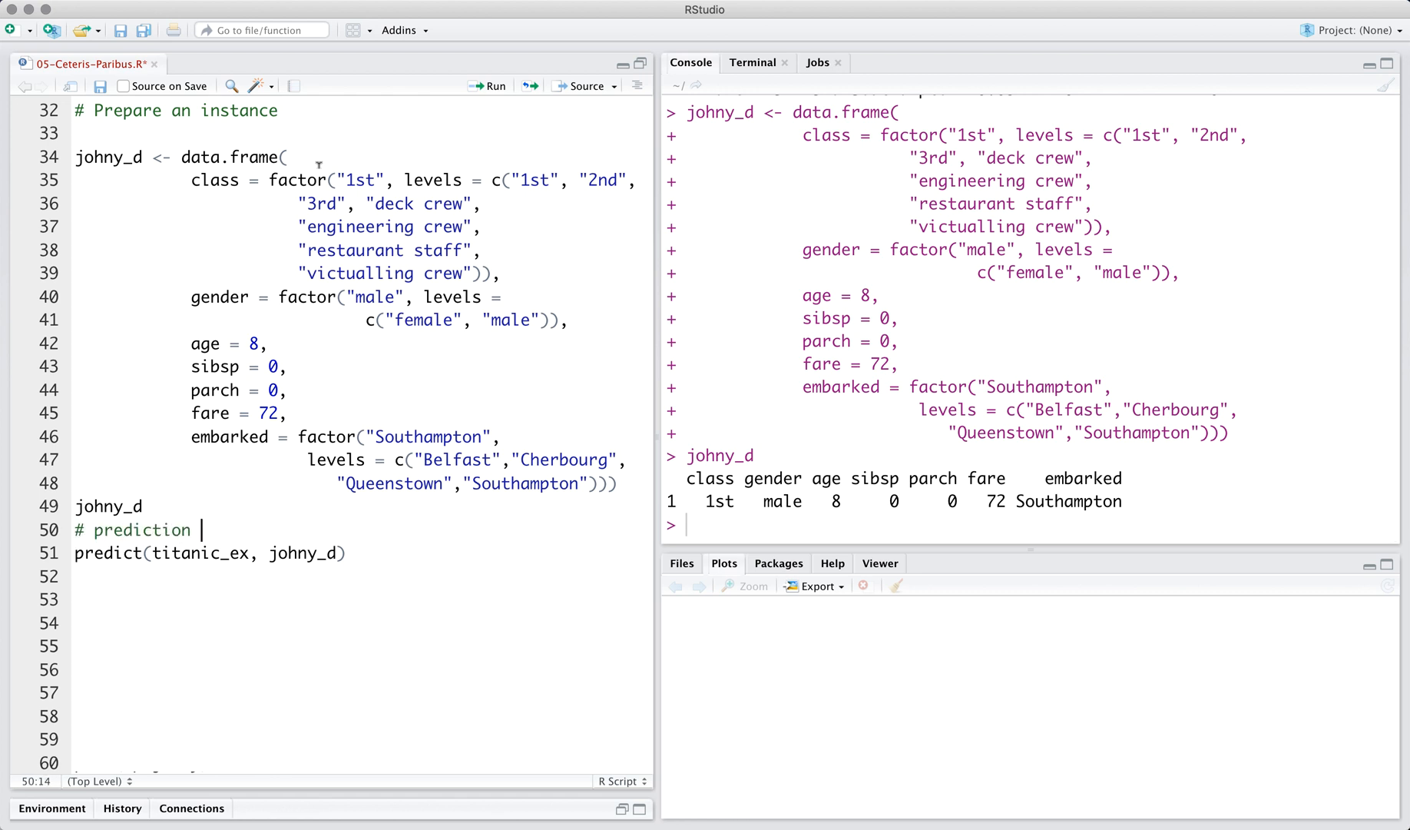
type("for Joh")
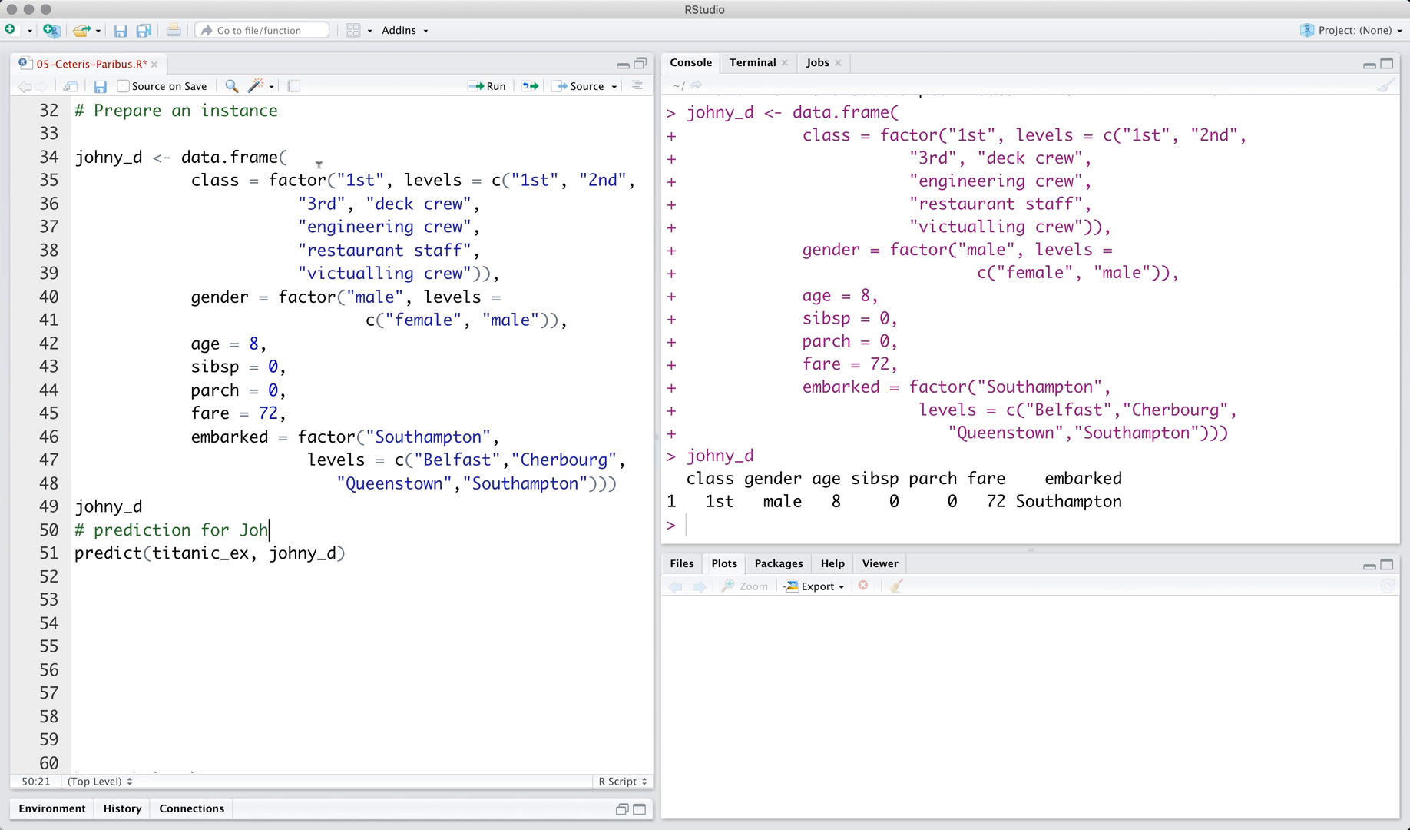
type("ny")
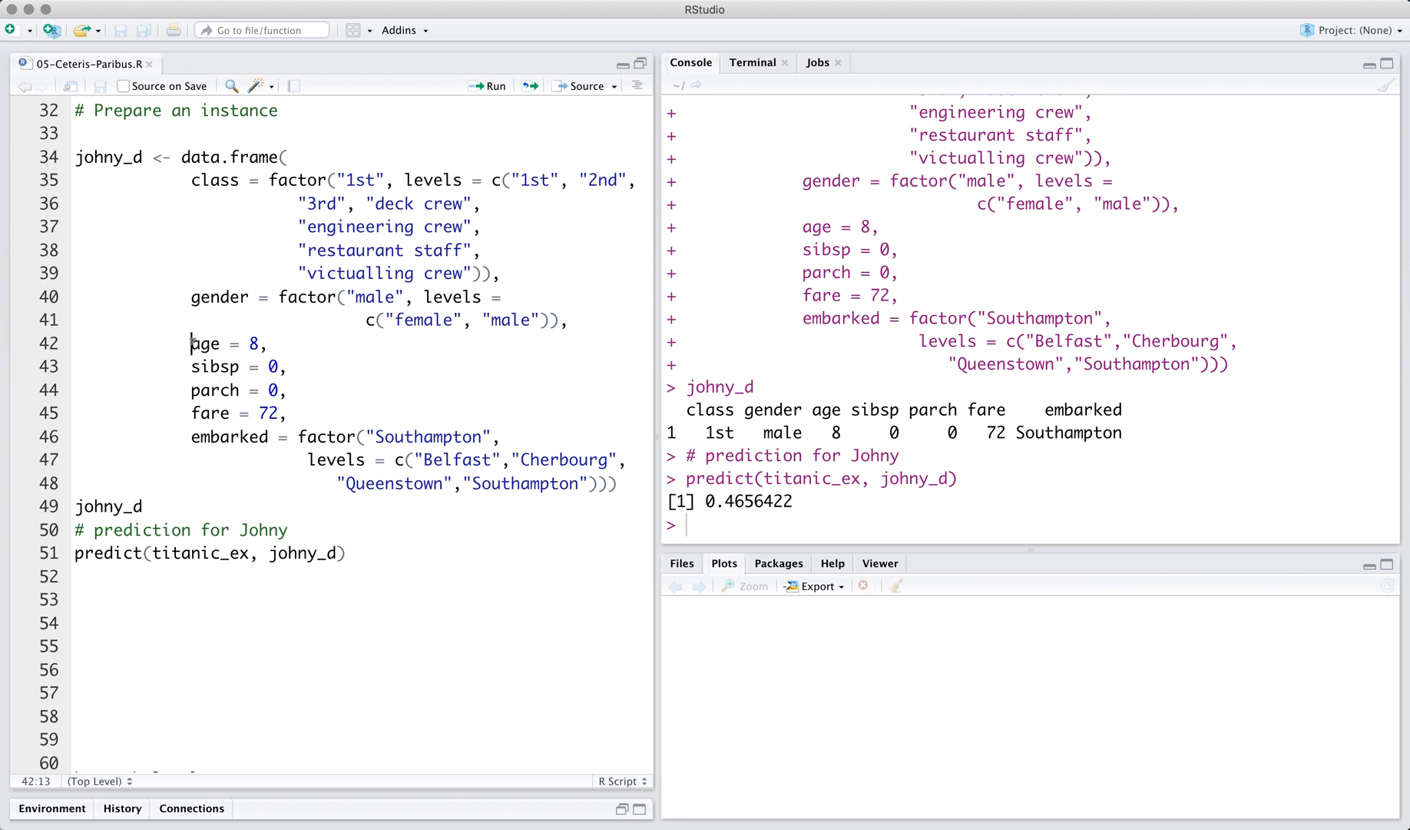
left_click_drag(189, 343, 269, 343)
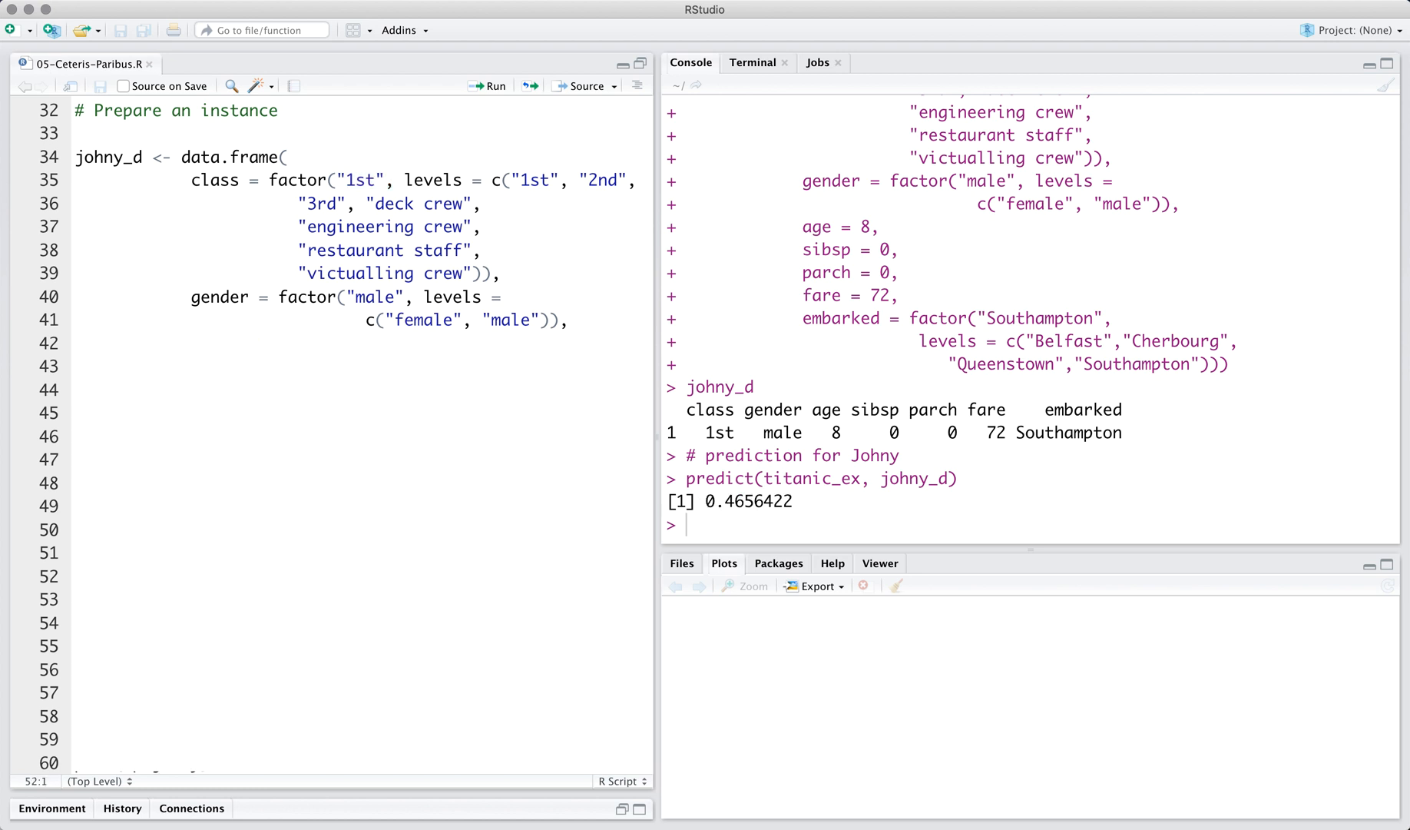
Run cp_johny <- predict_profile(titanic_ex, new_observation = johny_d) and print cp_johny.
scroll("down", 3)
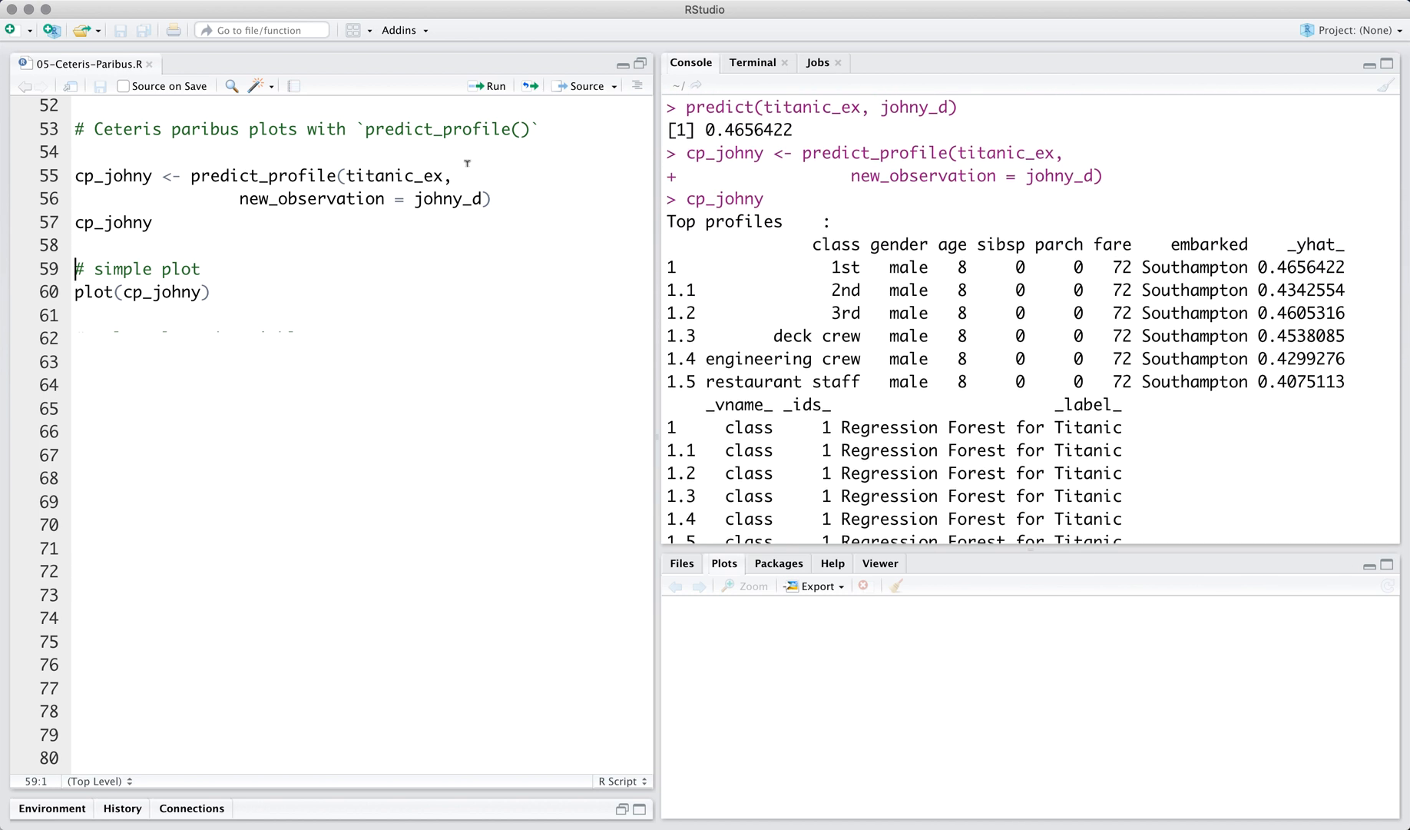
left_click(201, 268)
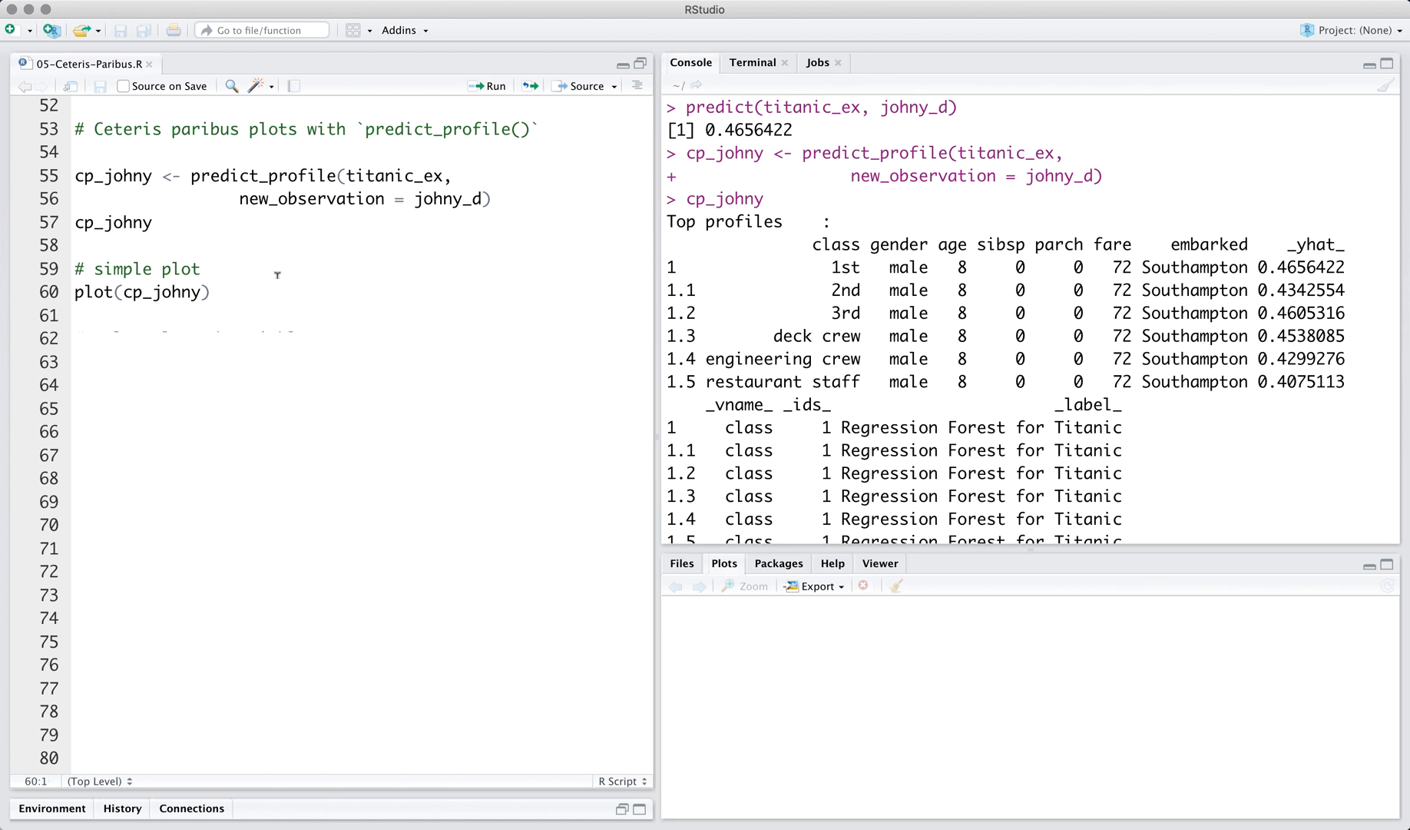
left_click(493, 86)
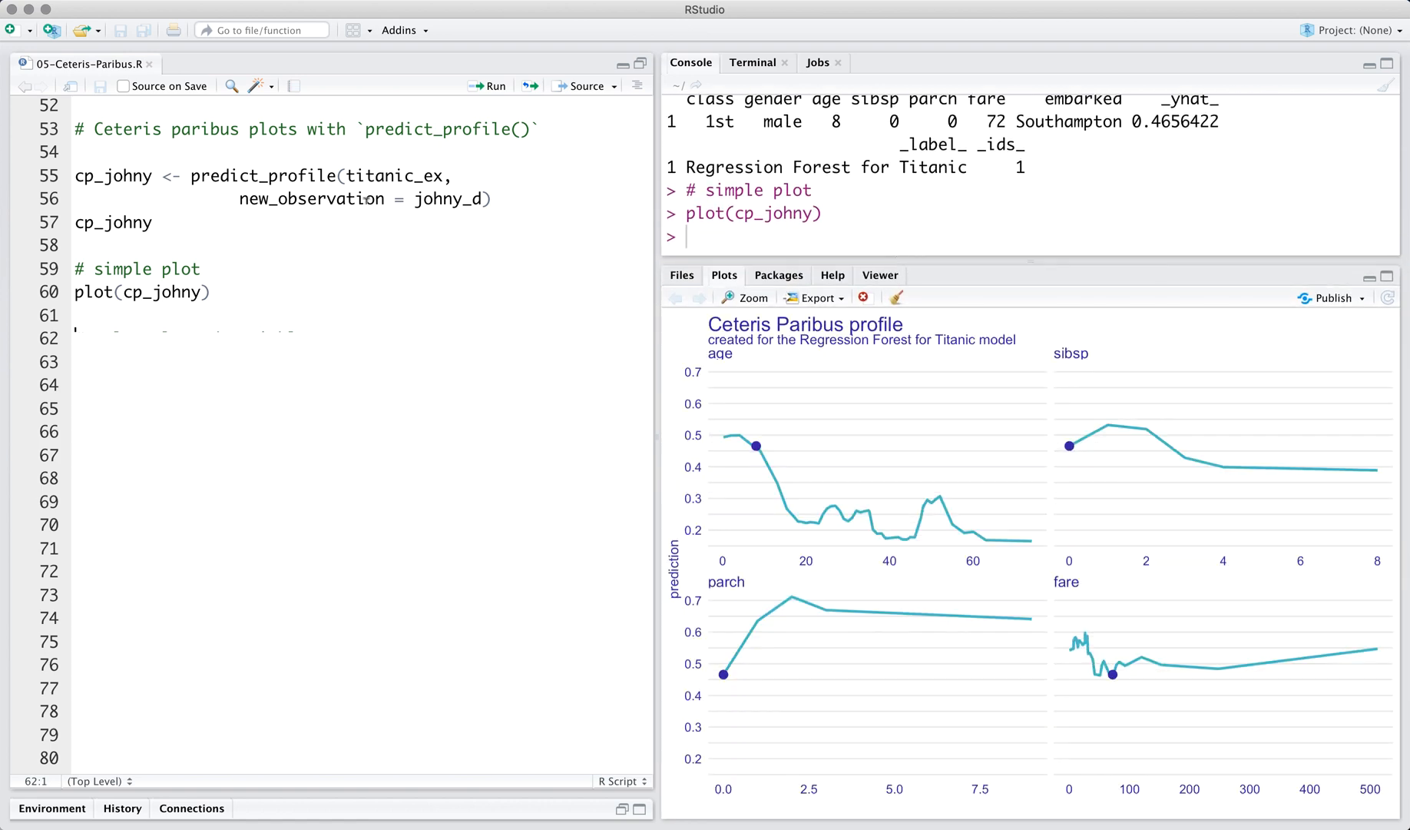
Run plot(cp_johny) and add a 'variables = ...' argument to the predict_profile call.
double_click(395, 175)
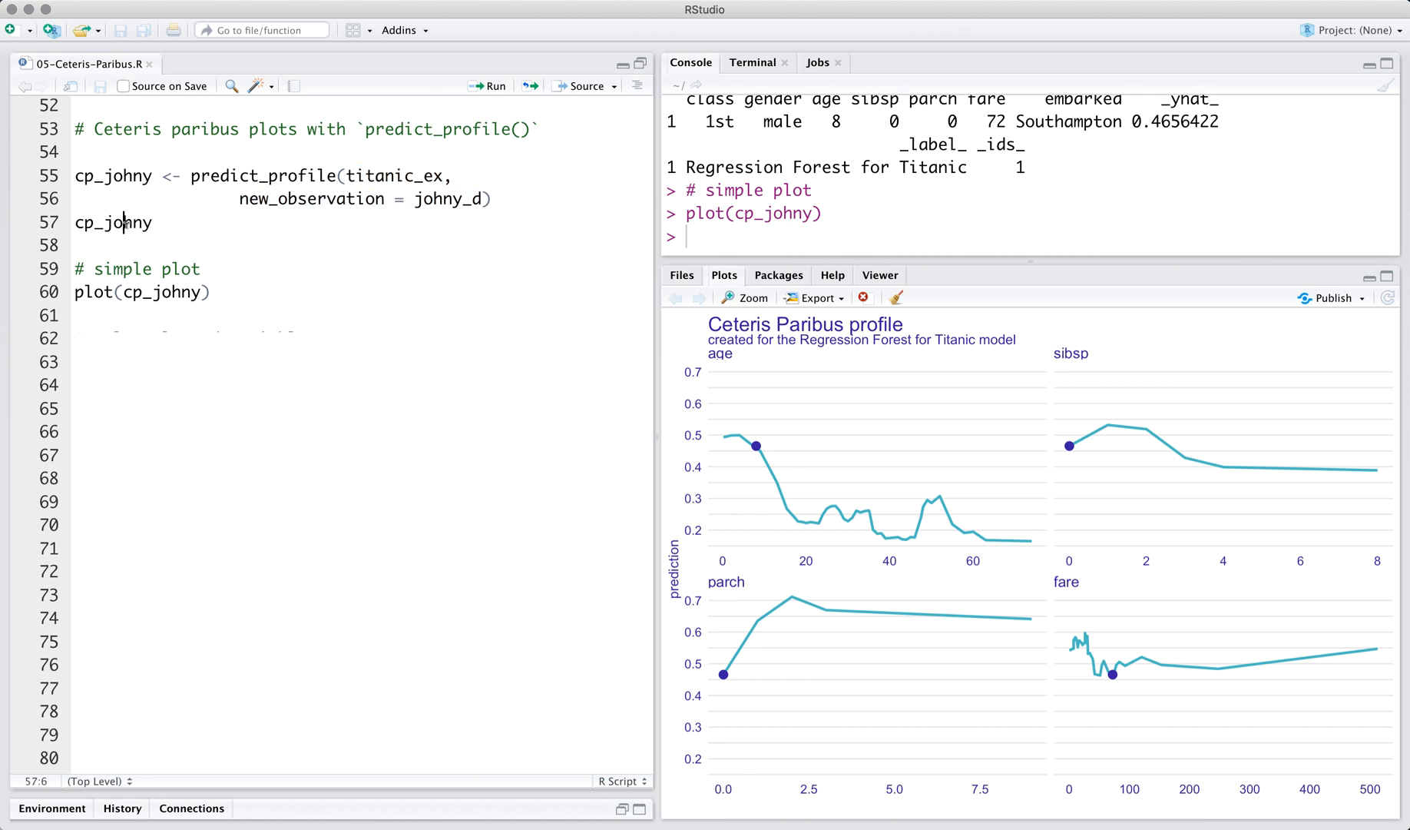
double_click(112, 222)
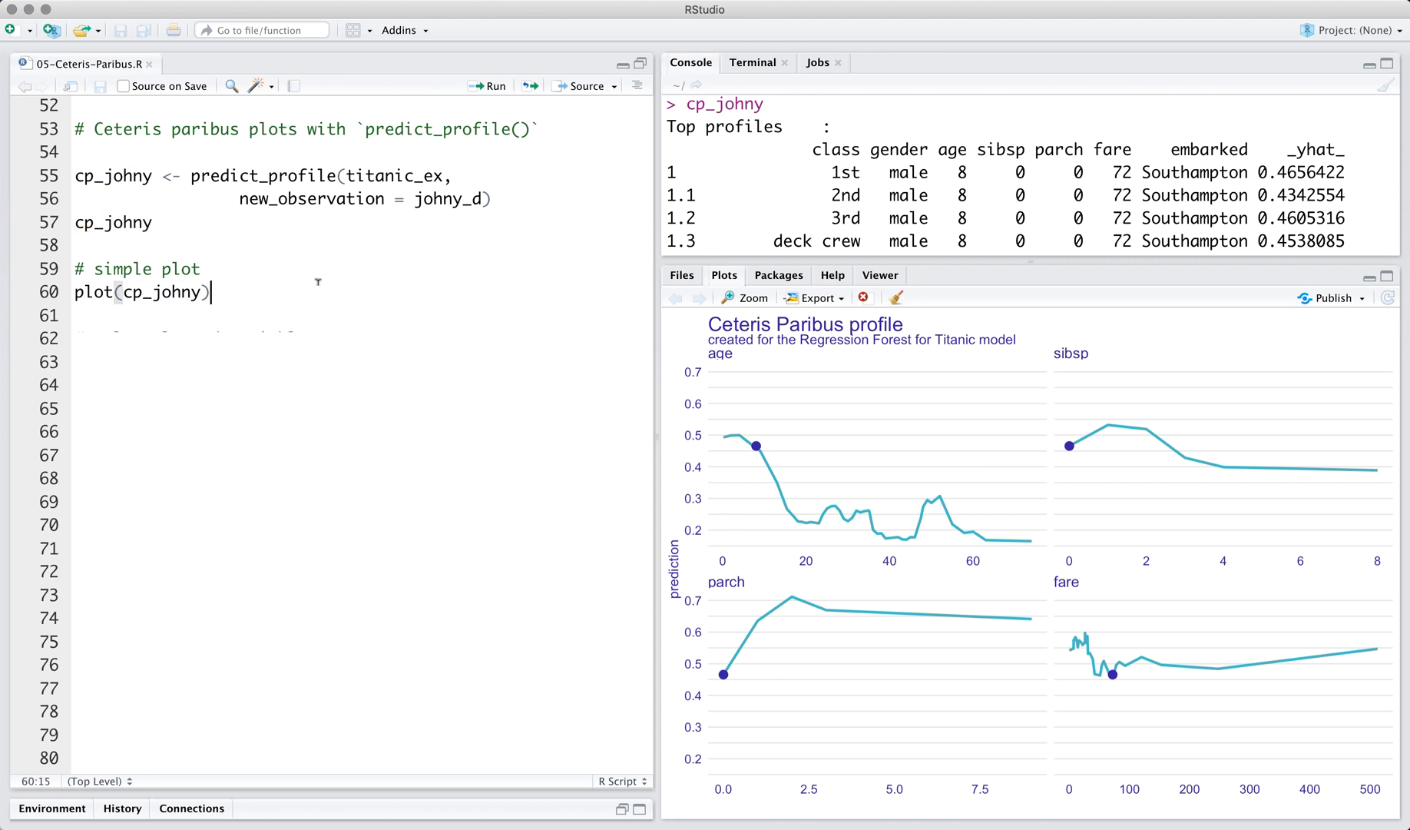
left_click(484, 199)
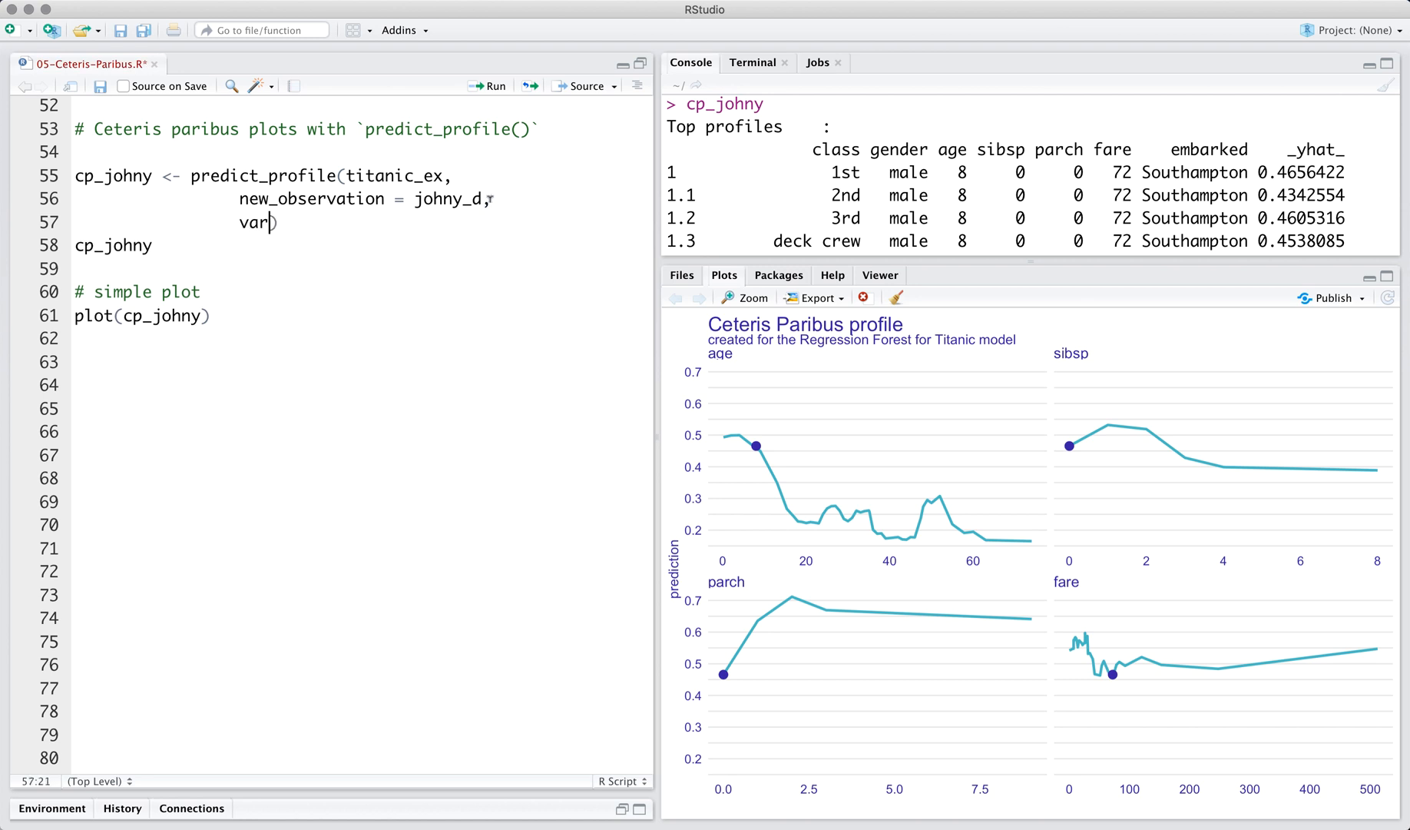
type("iables = .")
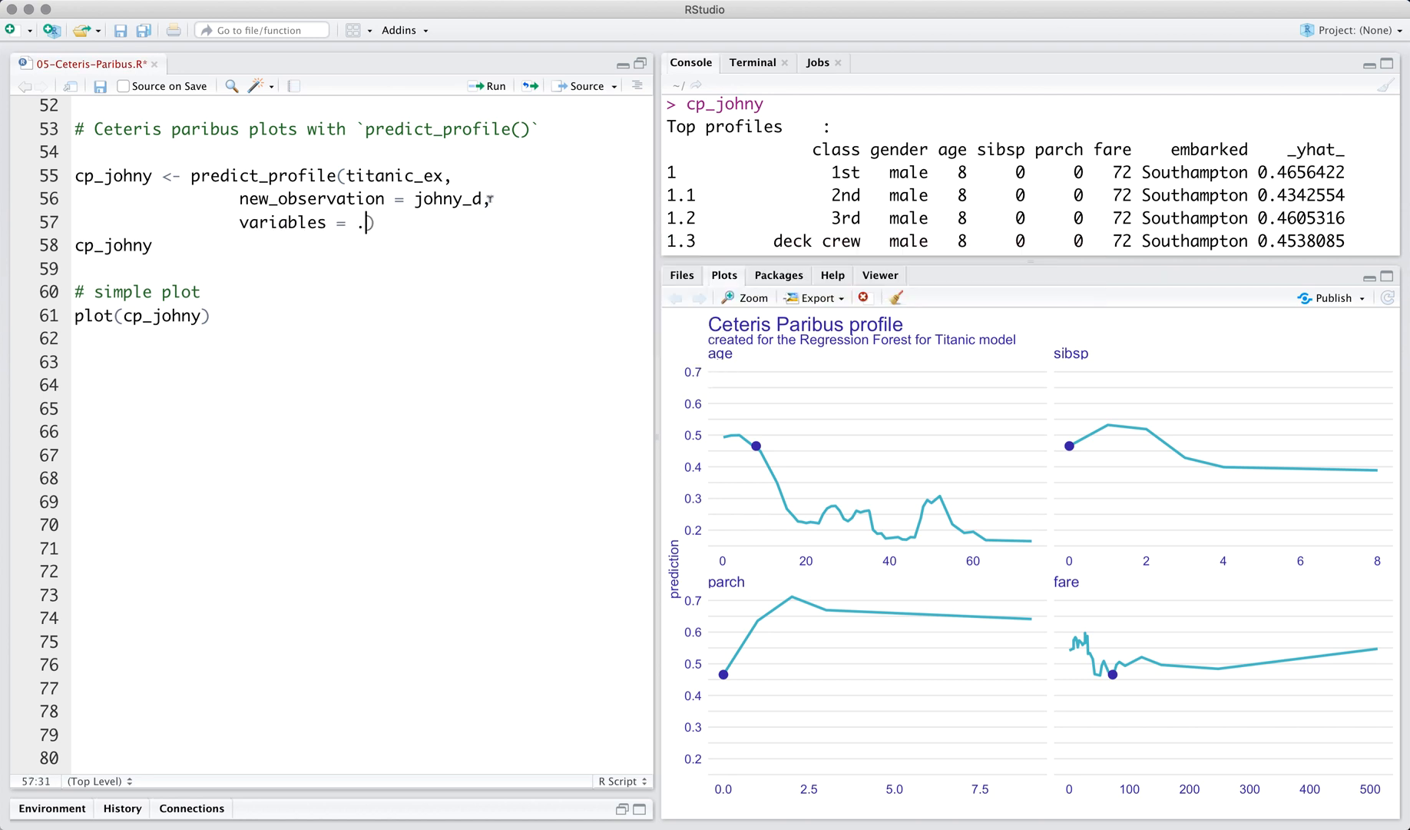
type("..")
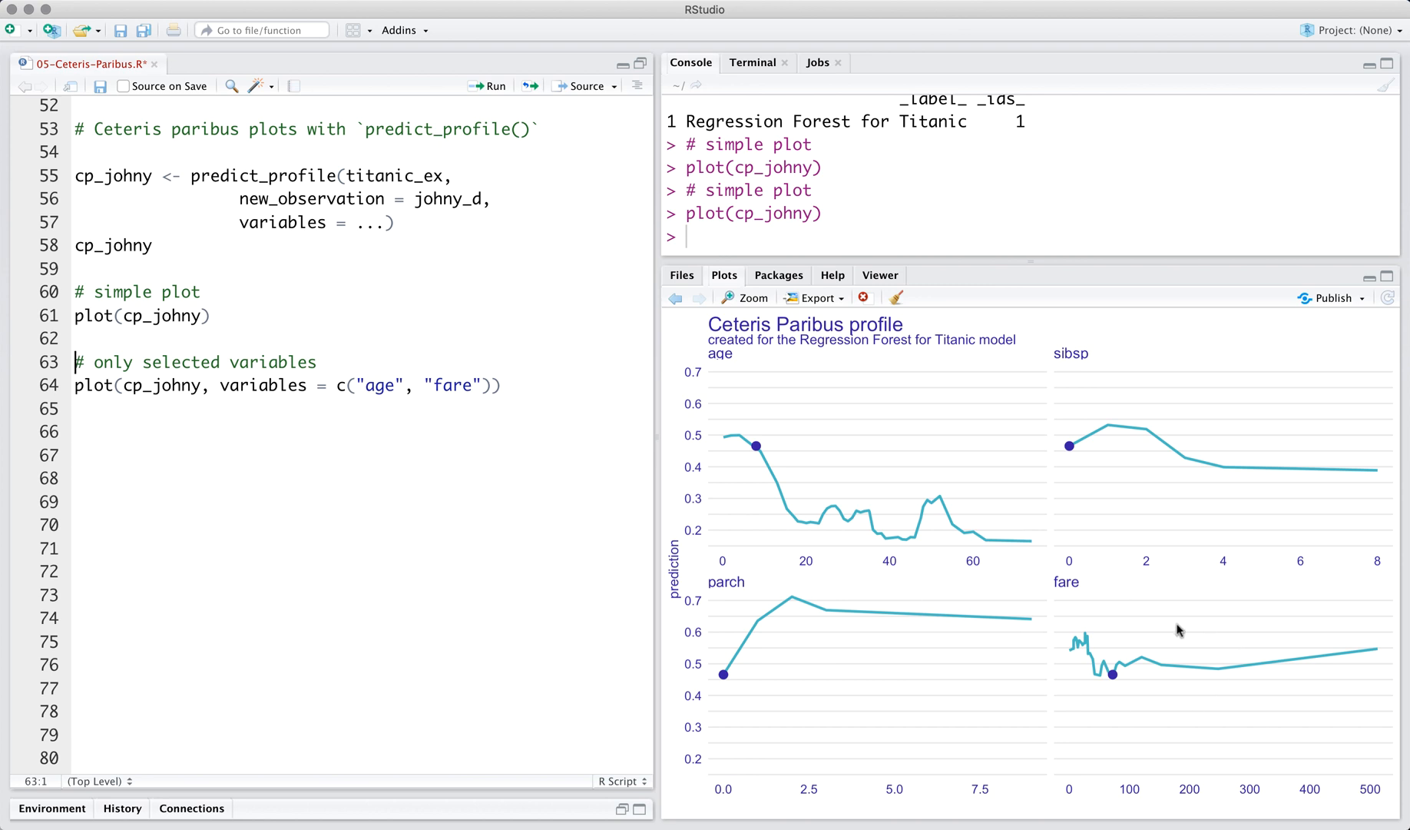
Scroll down to the enhanced ggplot2 plot block below the age and fare plot.
scroll("down", 3)
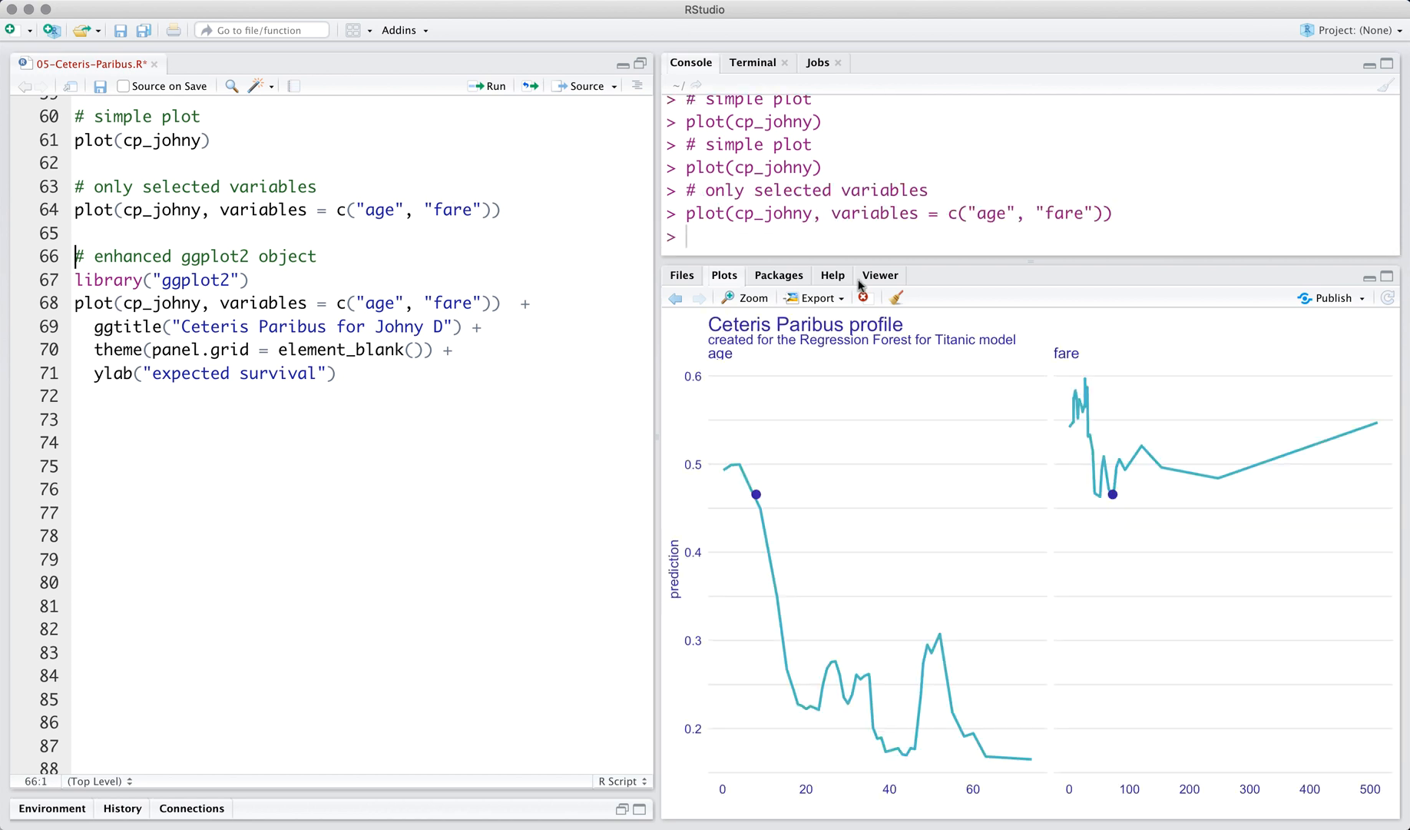
mouse_move(1035, 555)
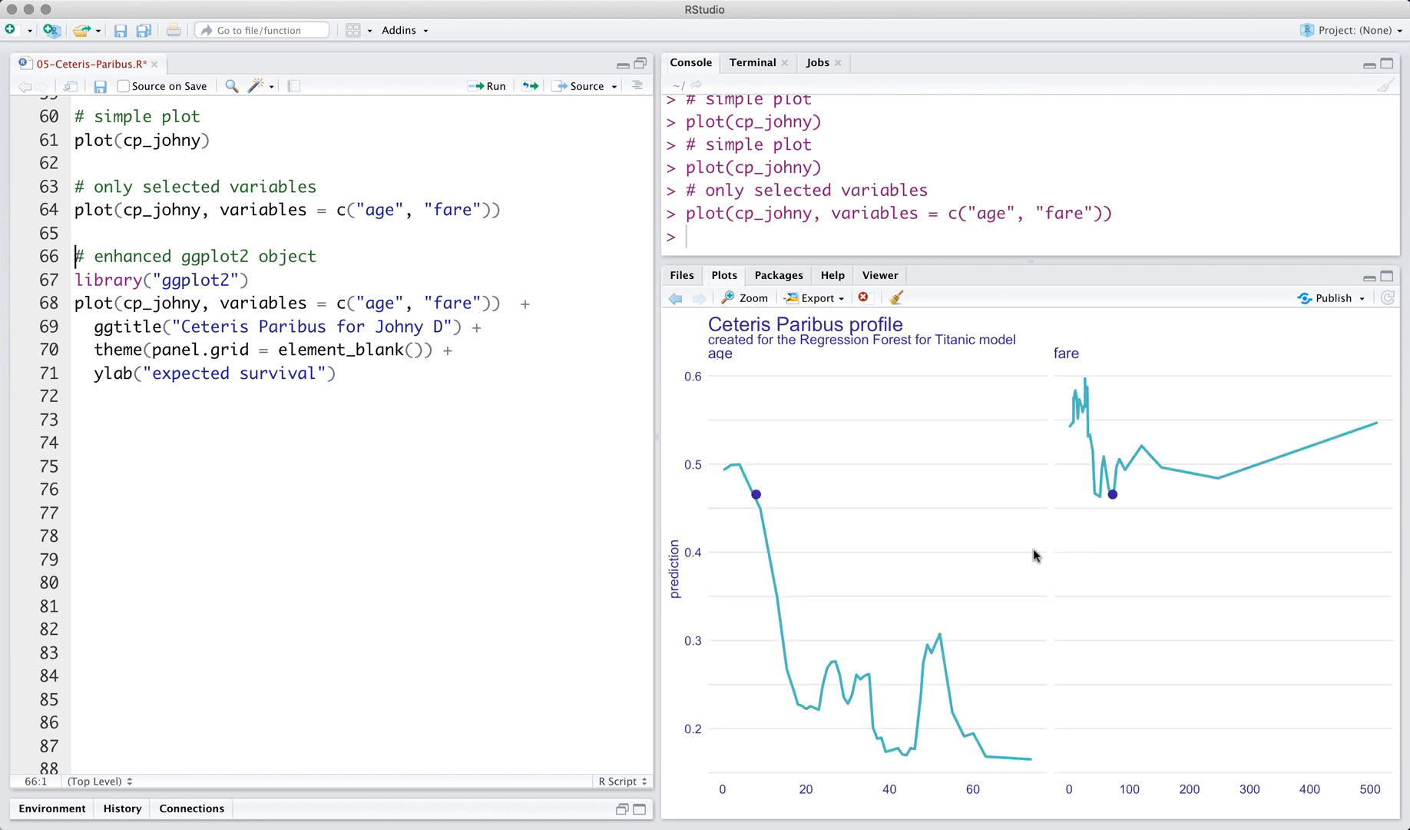
mouse_move(1262, 534)
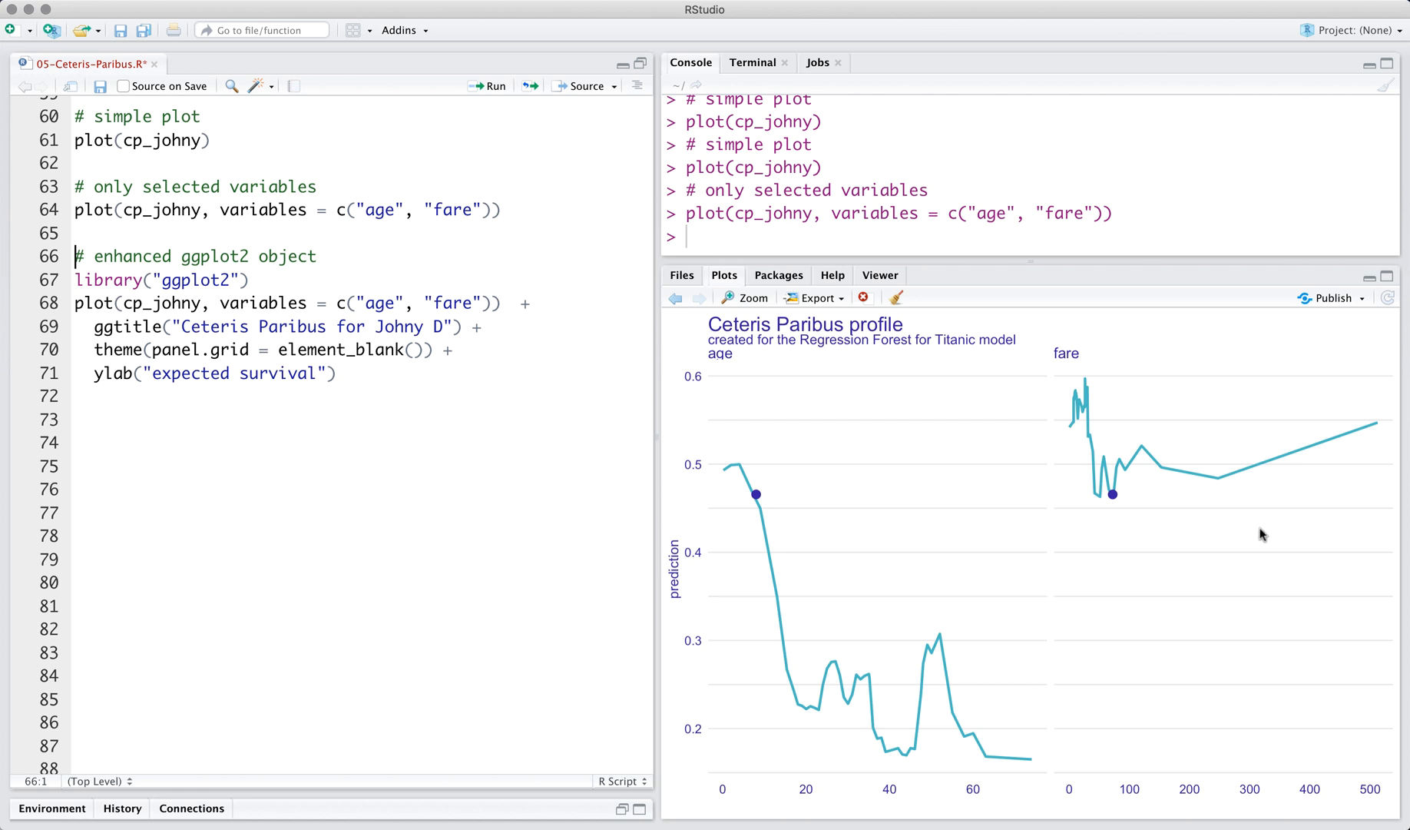
Run the ggplot2 plot titled 'Ceteris Paribus for Johny D' with 'expected survival' axis.
left_click(251, 280)
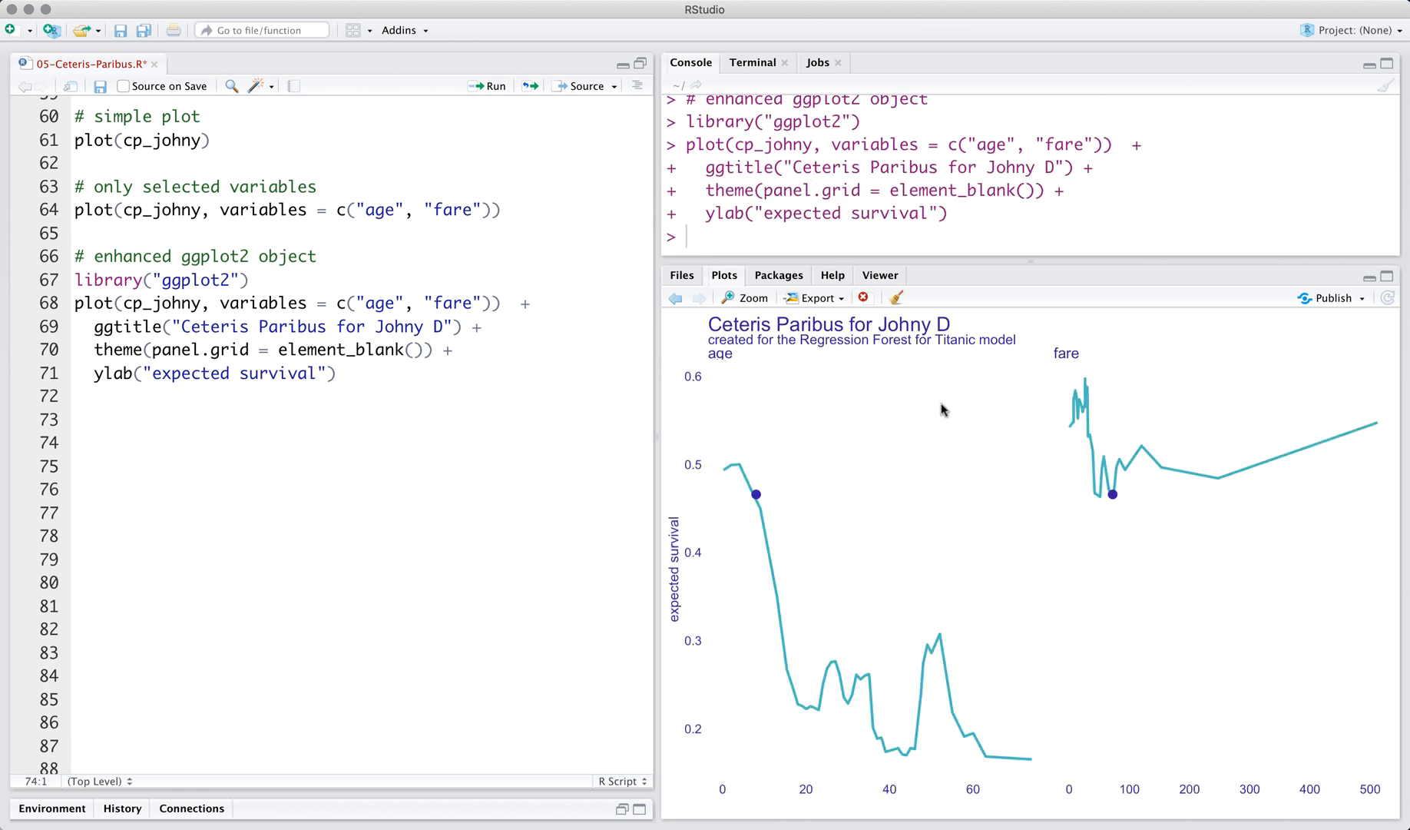
mouse_move(1238, 503)
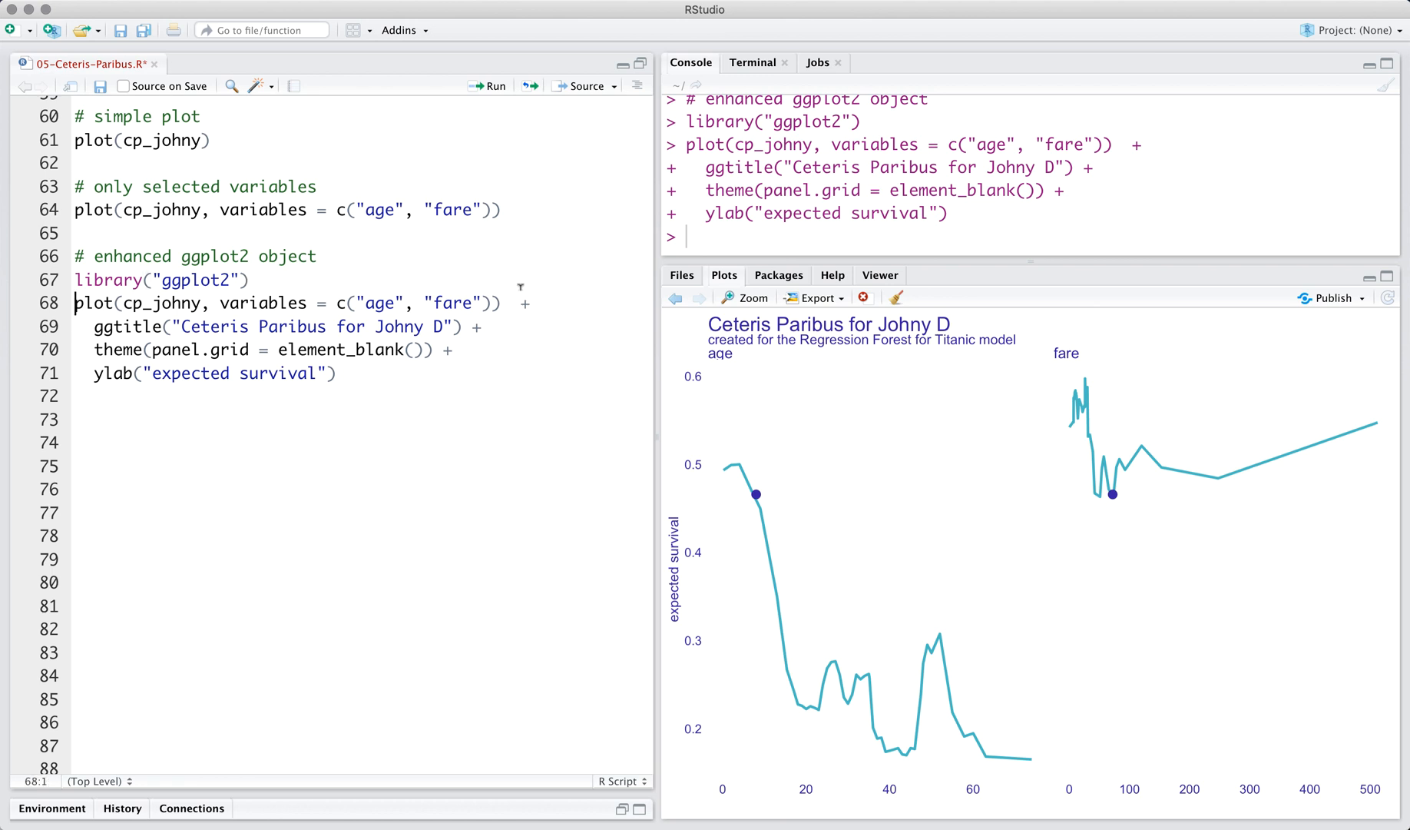
left_click(80, 350)
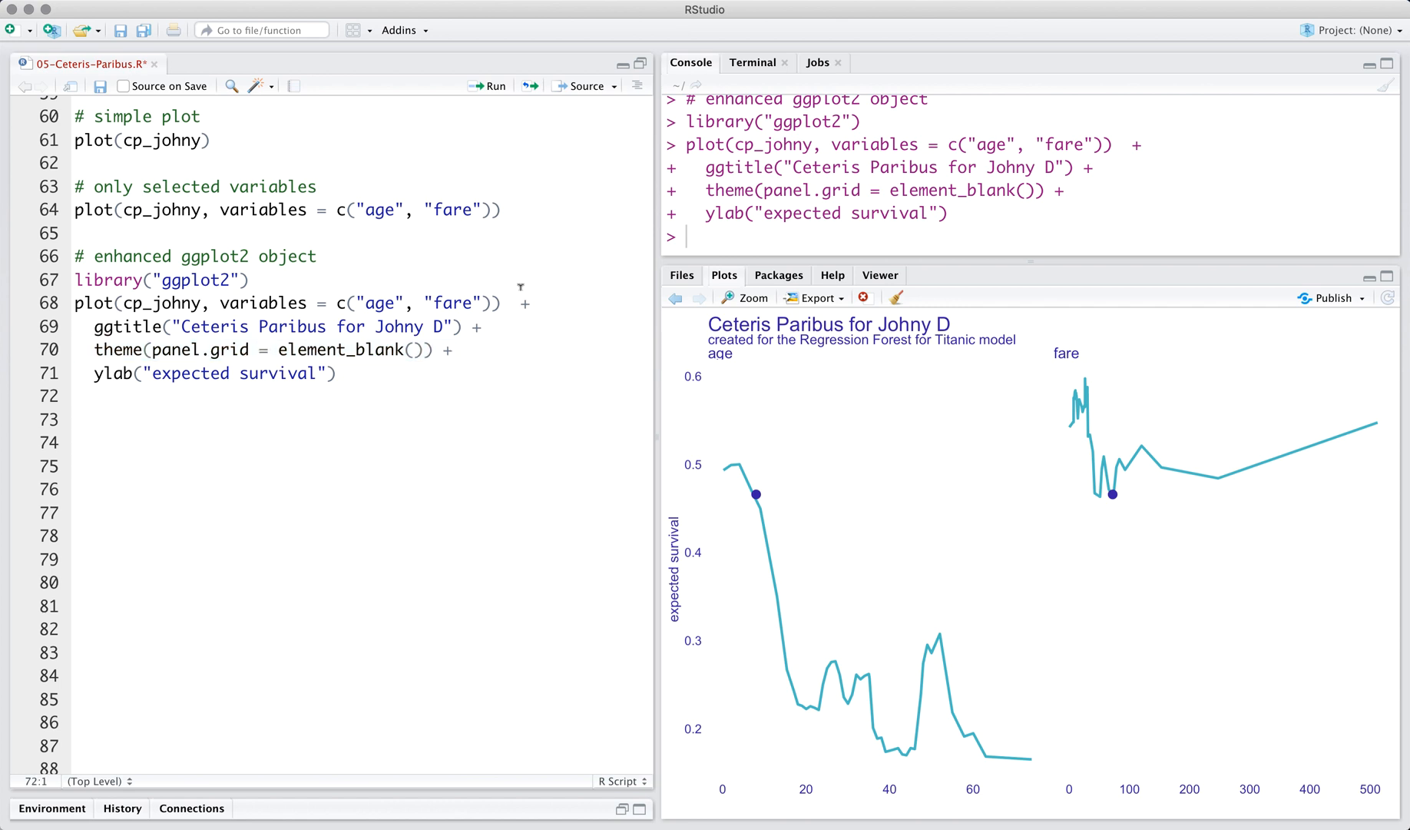
Add '# simple plot for categorical variables' and run plot(cp_johny, variables = c("class", "gender")).
type("# simple plot for categorical variables")
type("plot(cp_johny, variables = c(\"class\", \"gender\"))")
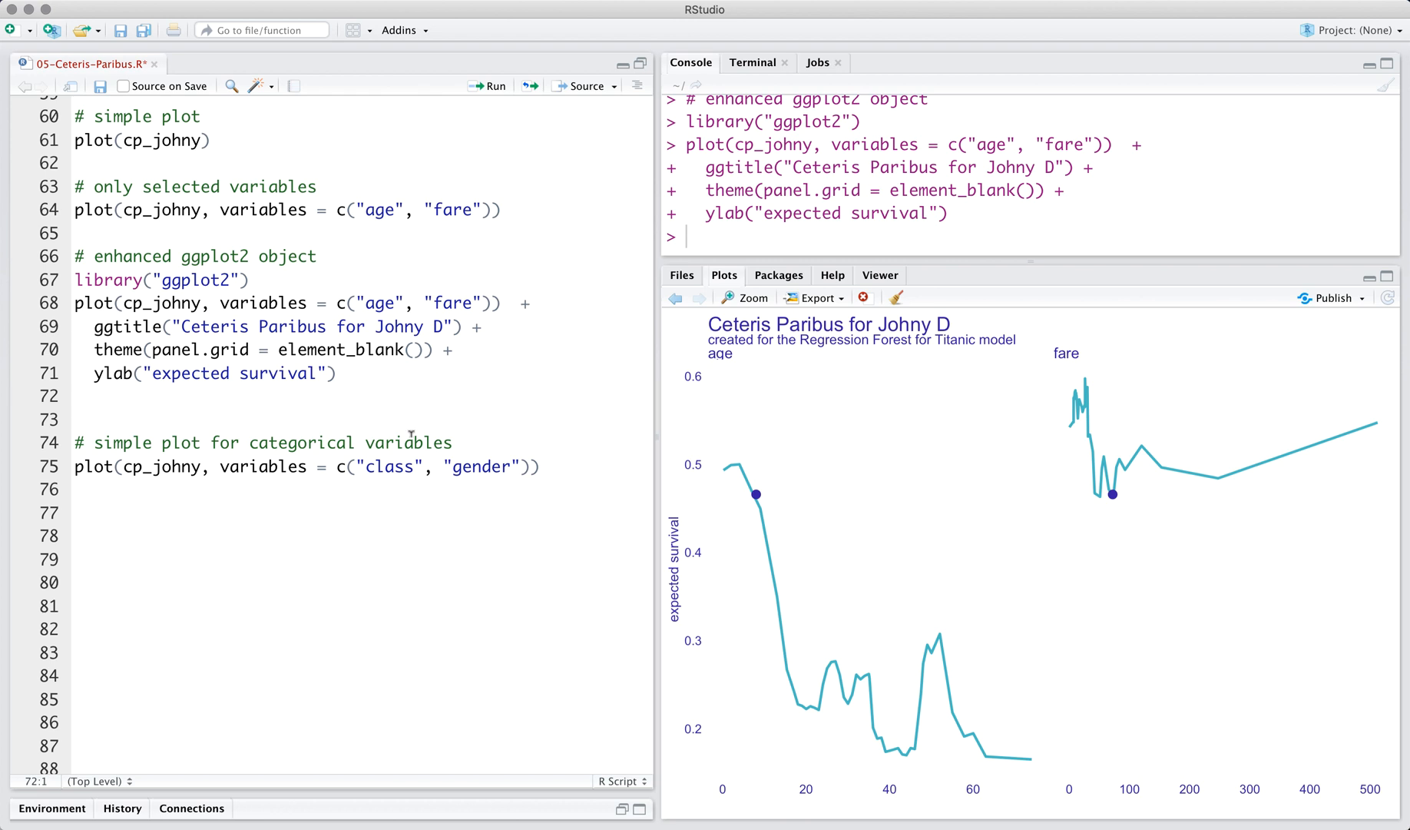
mouse_move(429, 425)
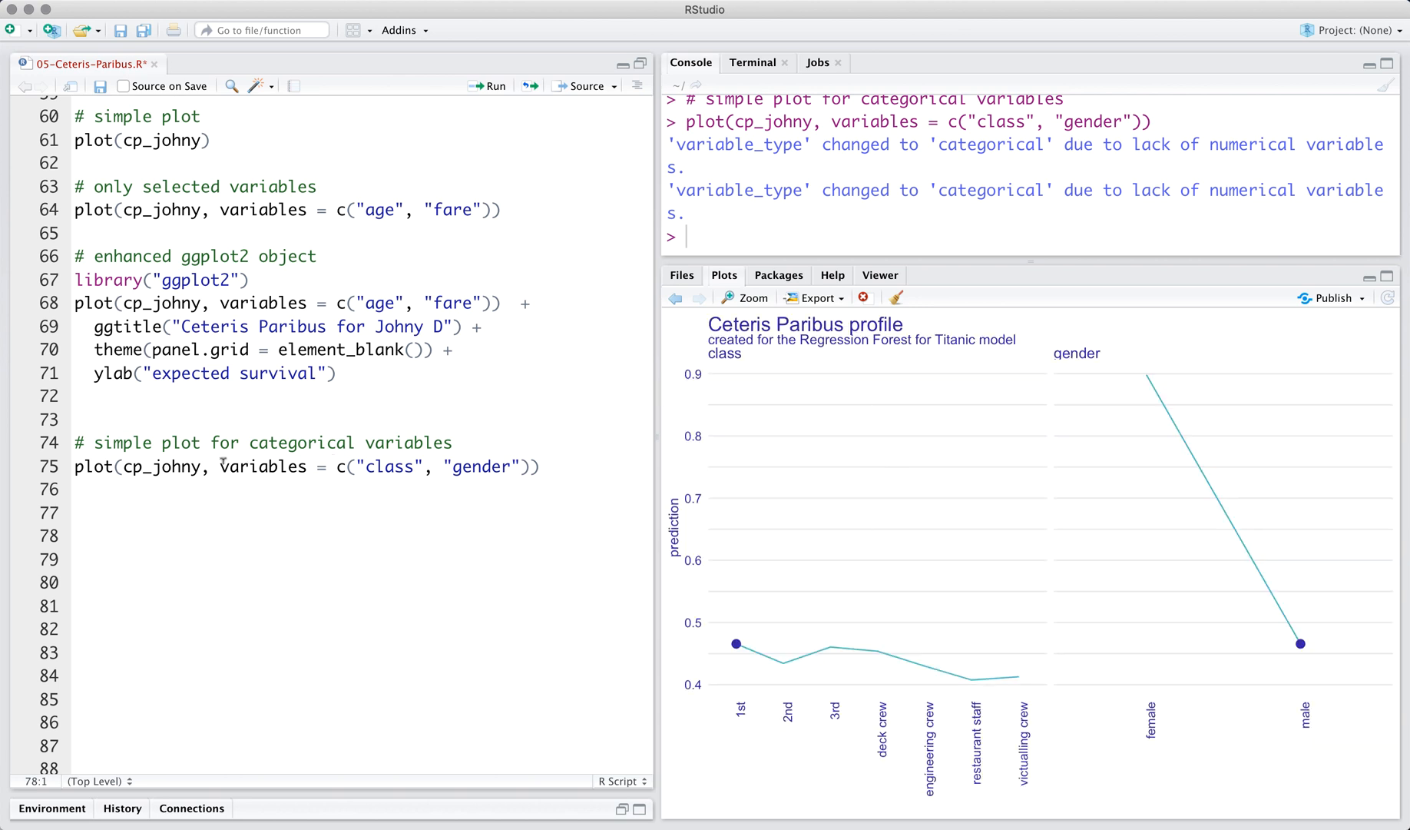
left_click_drag(220, 466, 539, 467)
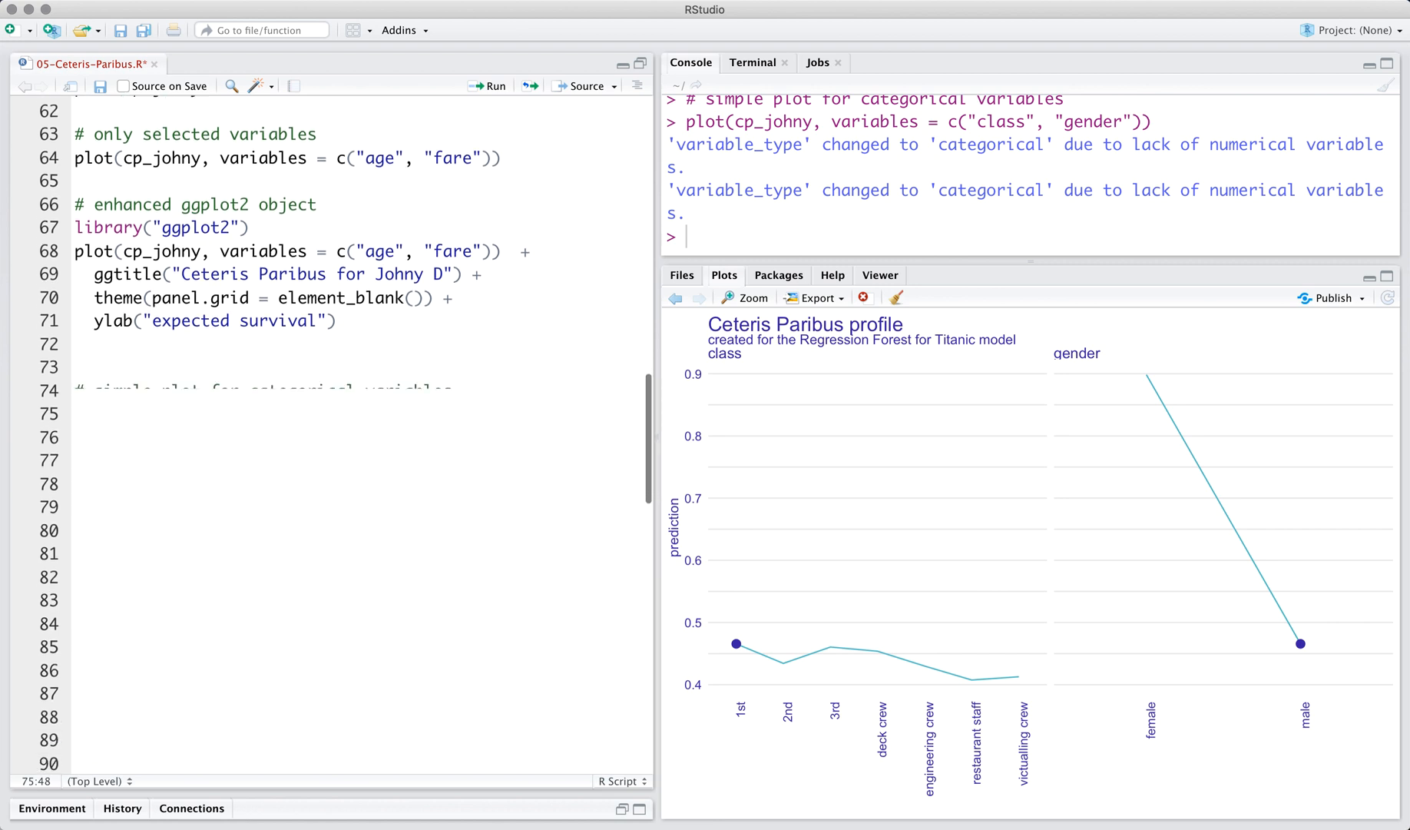
Run the custom variable_splits, compute titanic_cp for johny_d, and plot age and fare.
scroll("down", 3)
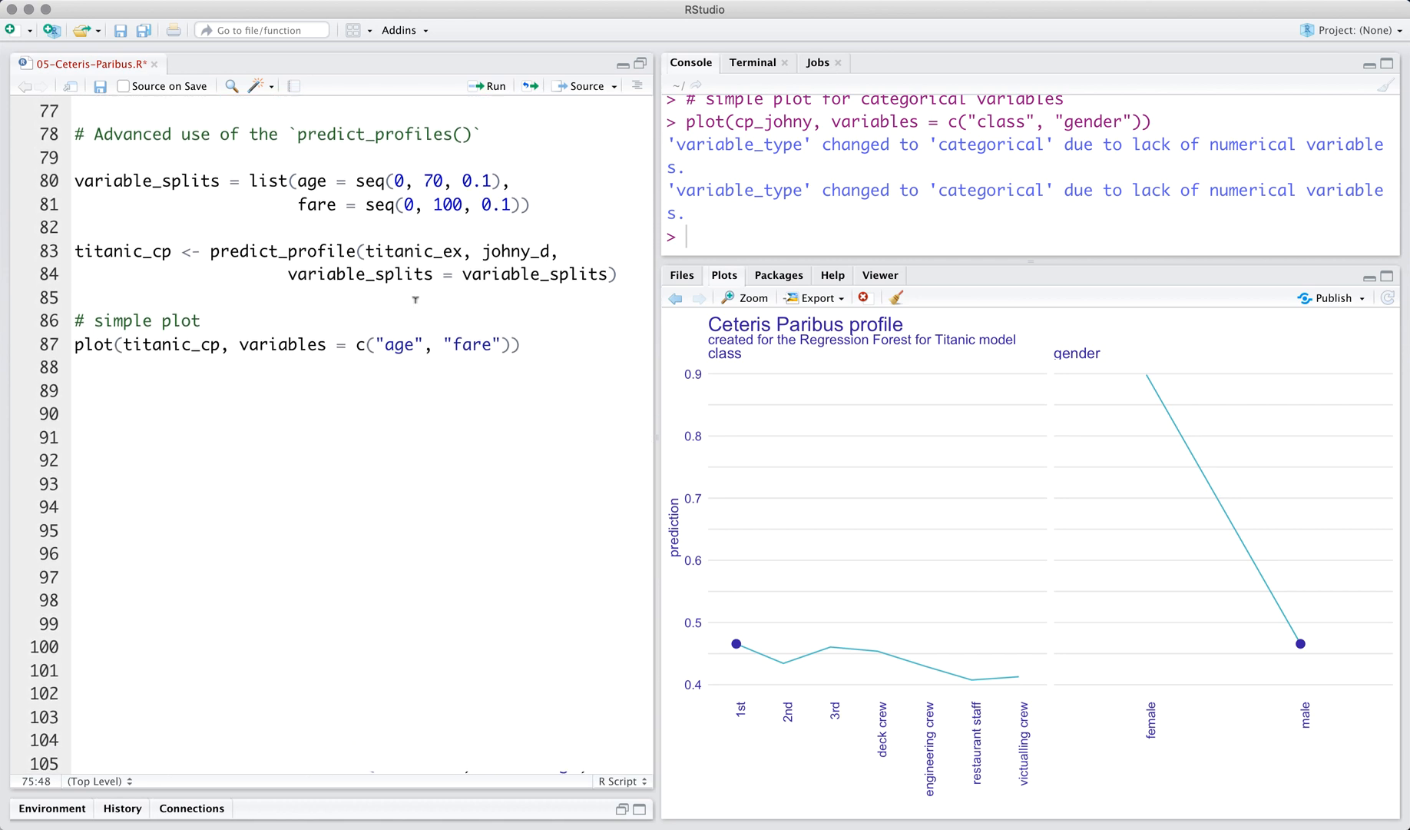
left_click(417, 181)
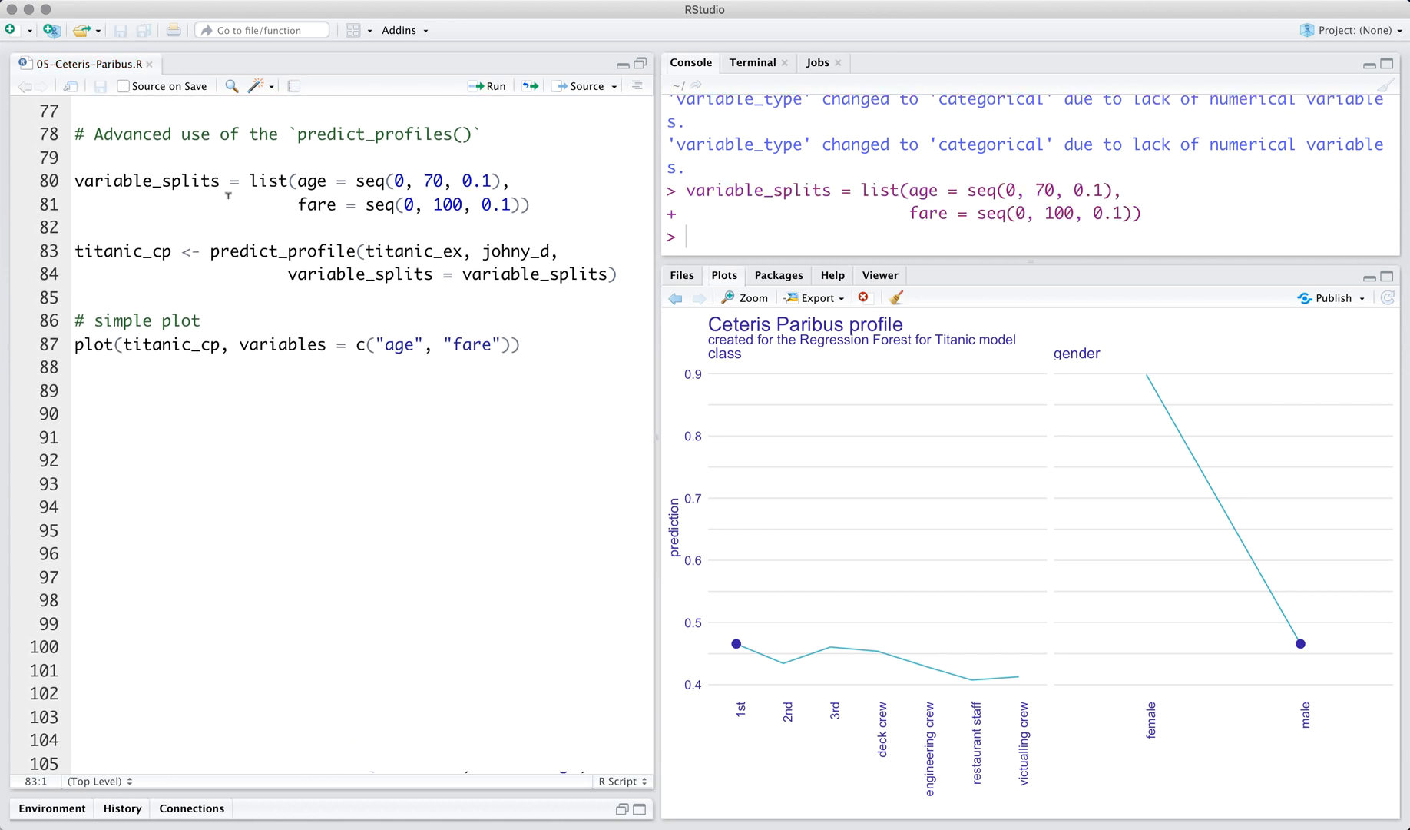
double_click(147, 180)
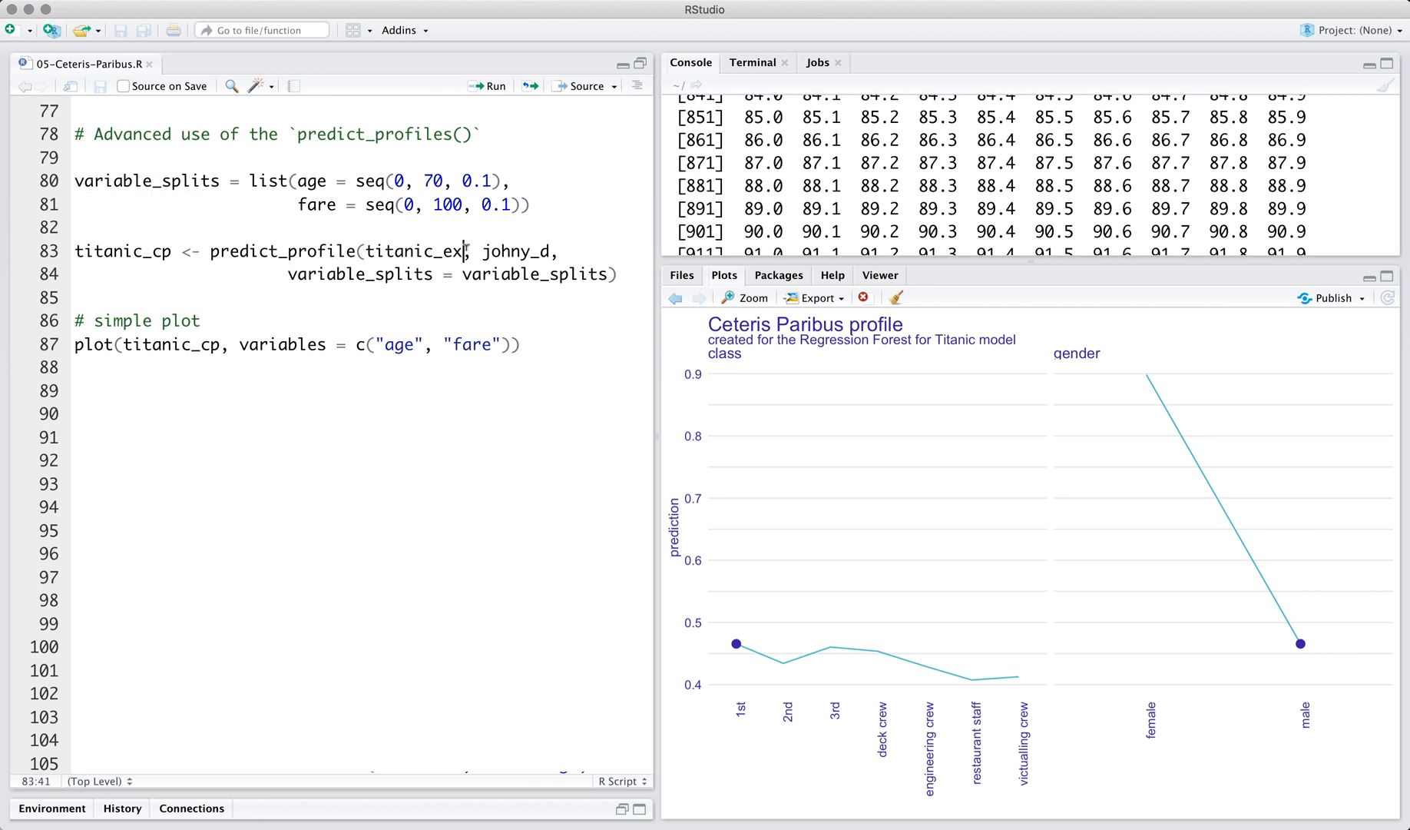
left_click(486, 86)
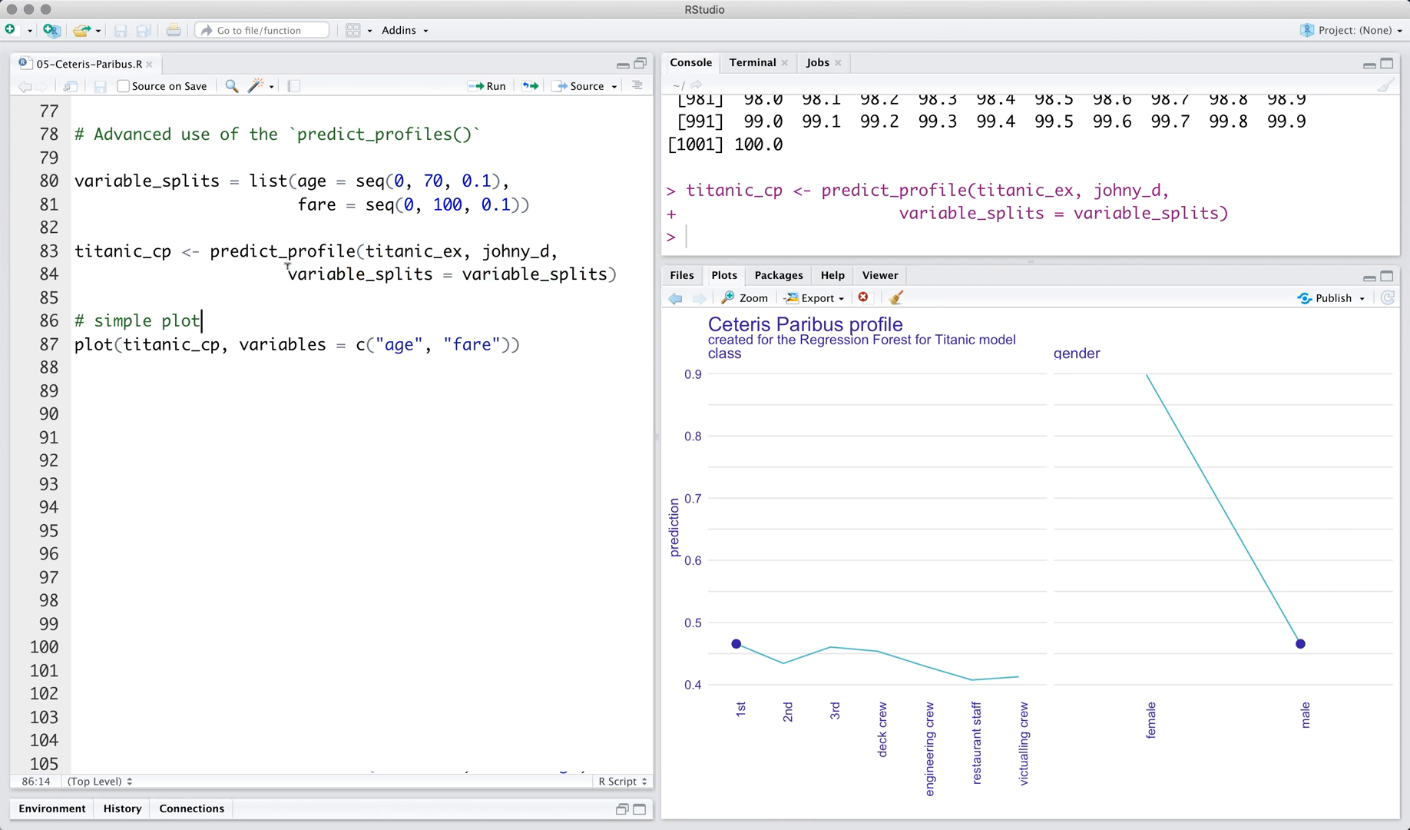
left_click(487, 86)
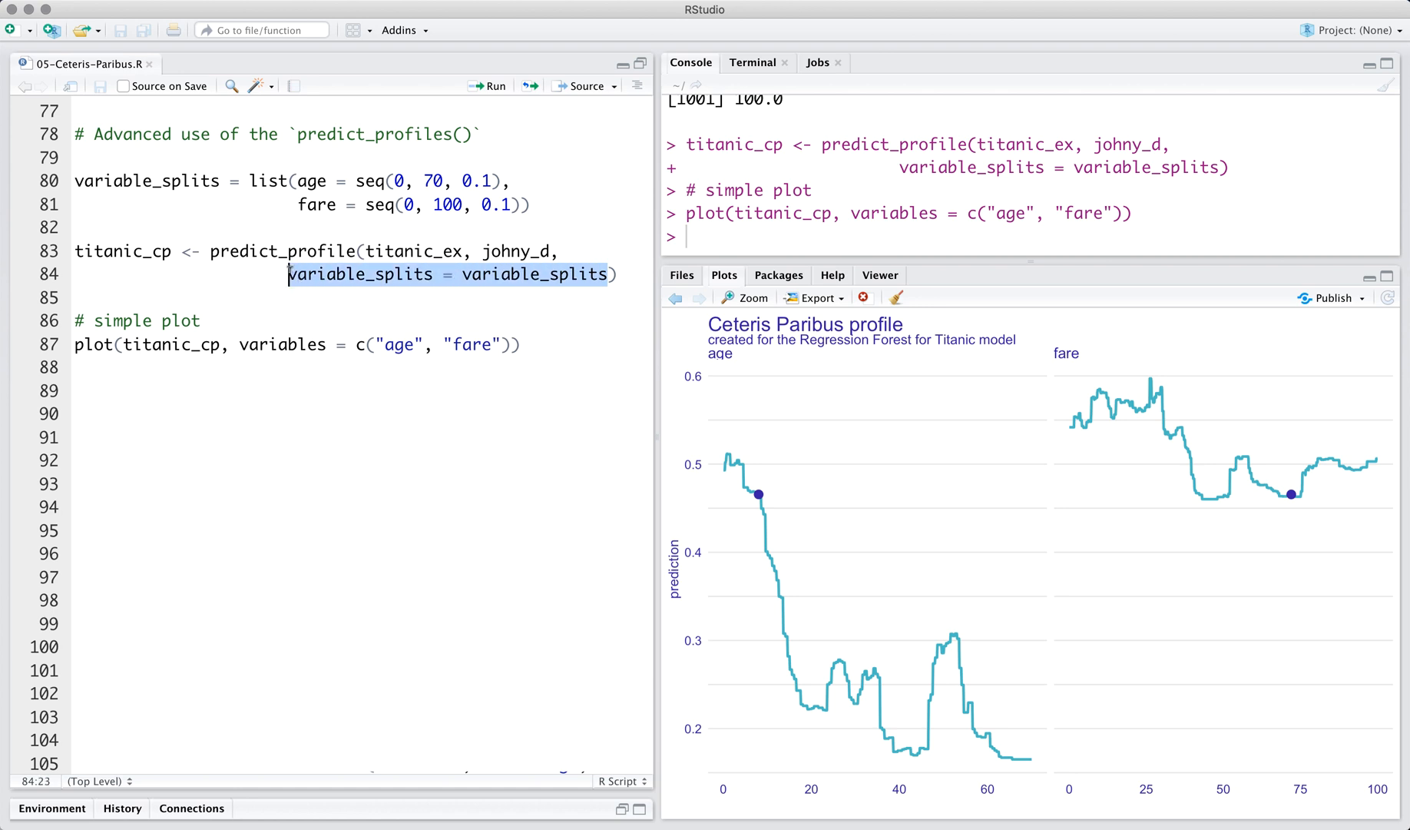
mouse_move(789, 489)
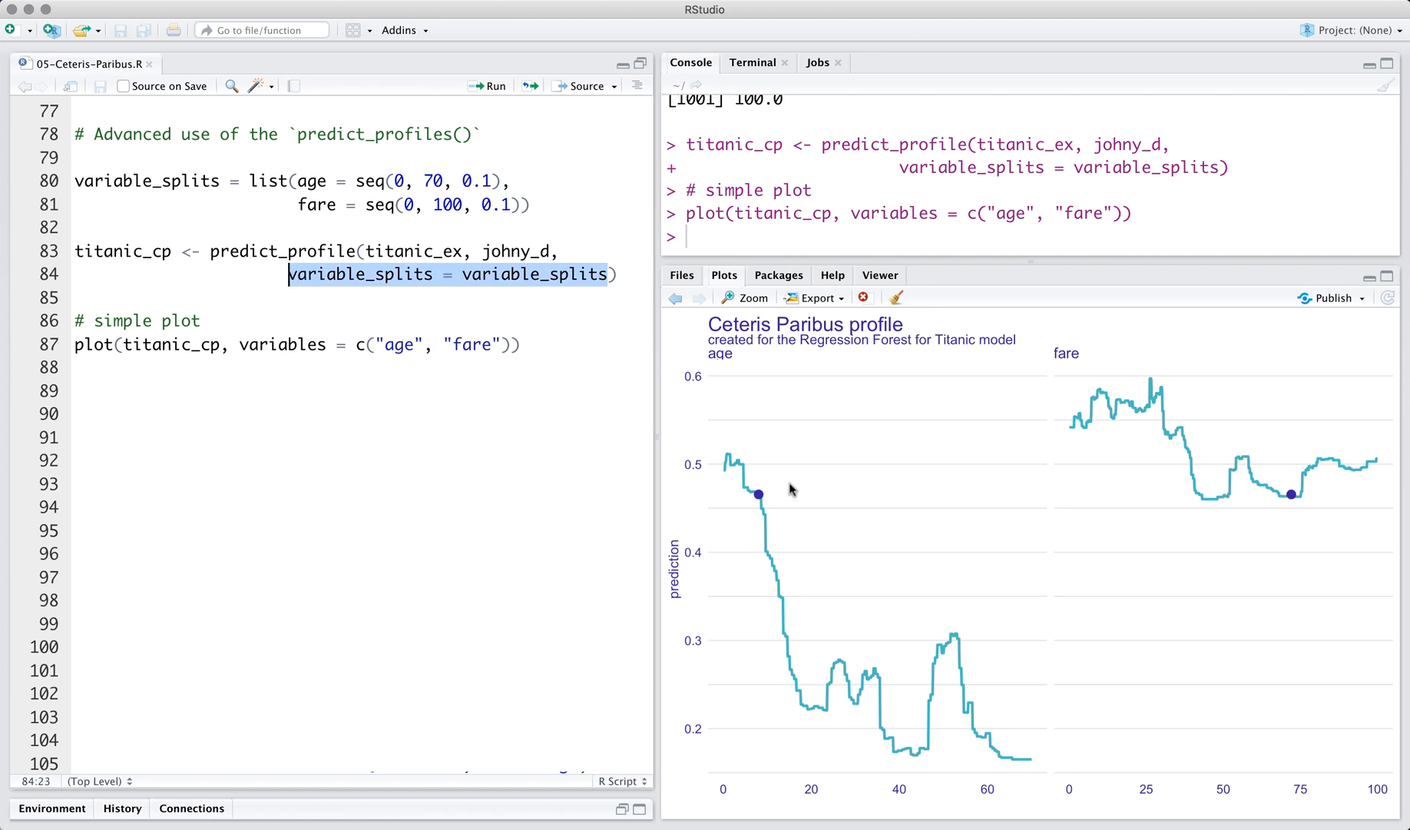
mouse_move(843, 653)
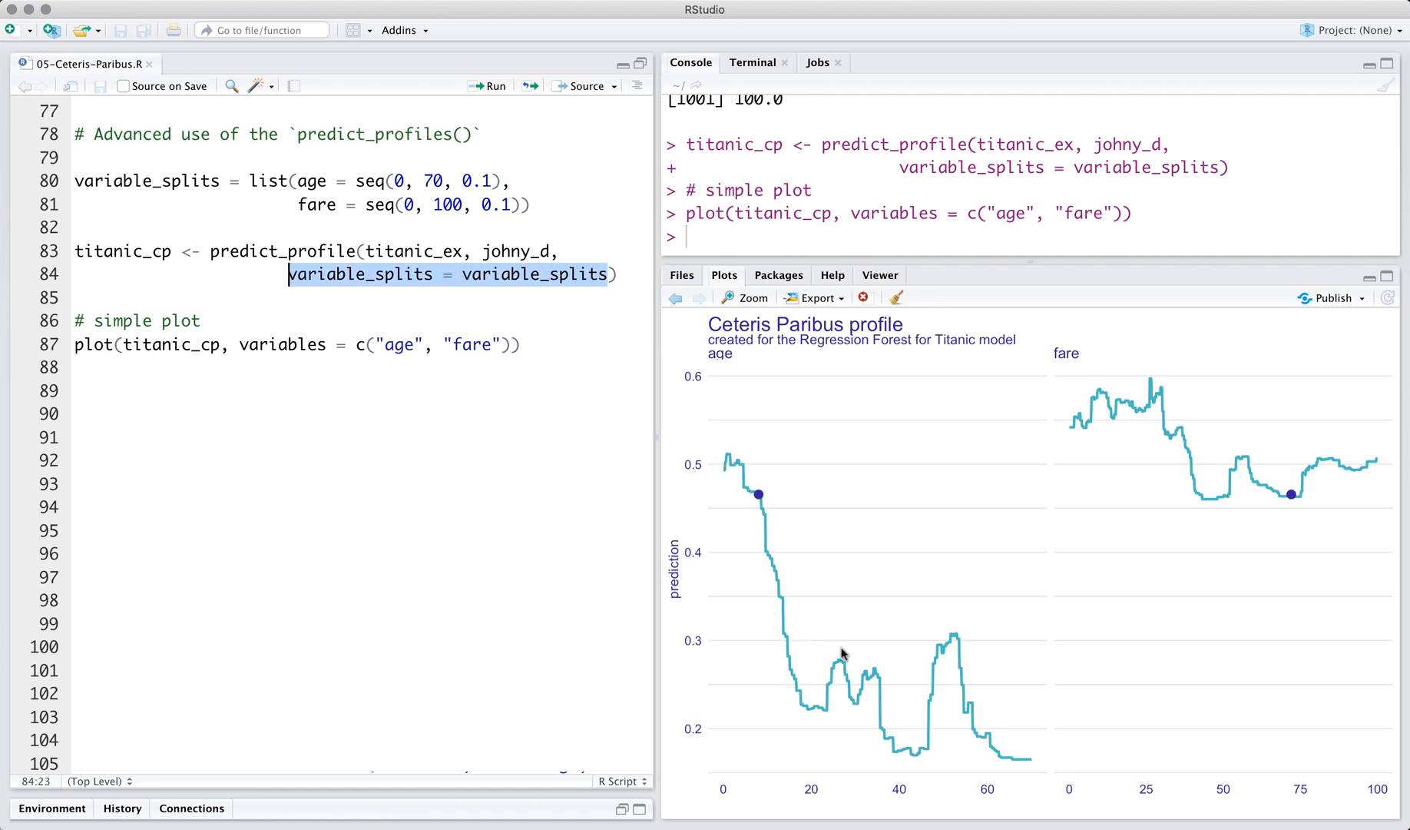
mouse_move(1031, 725)
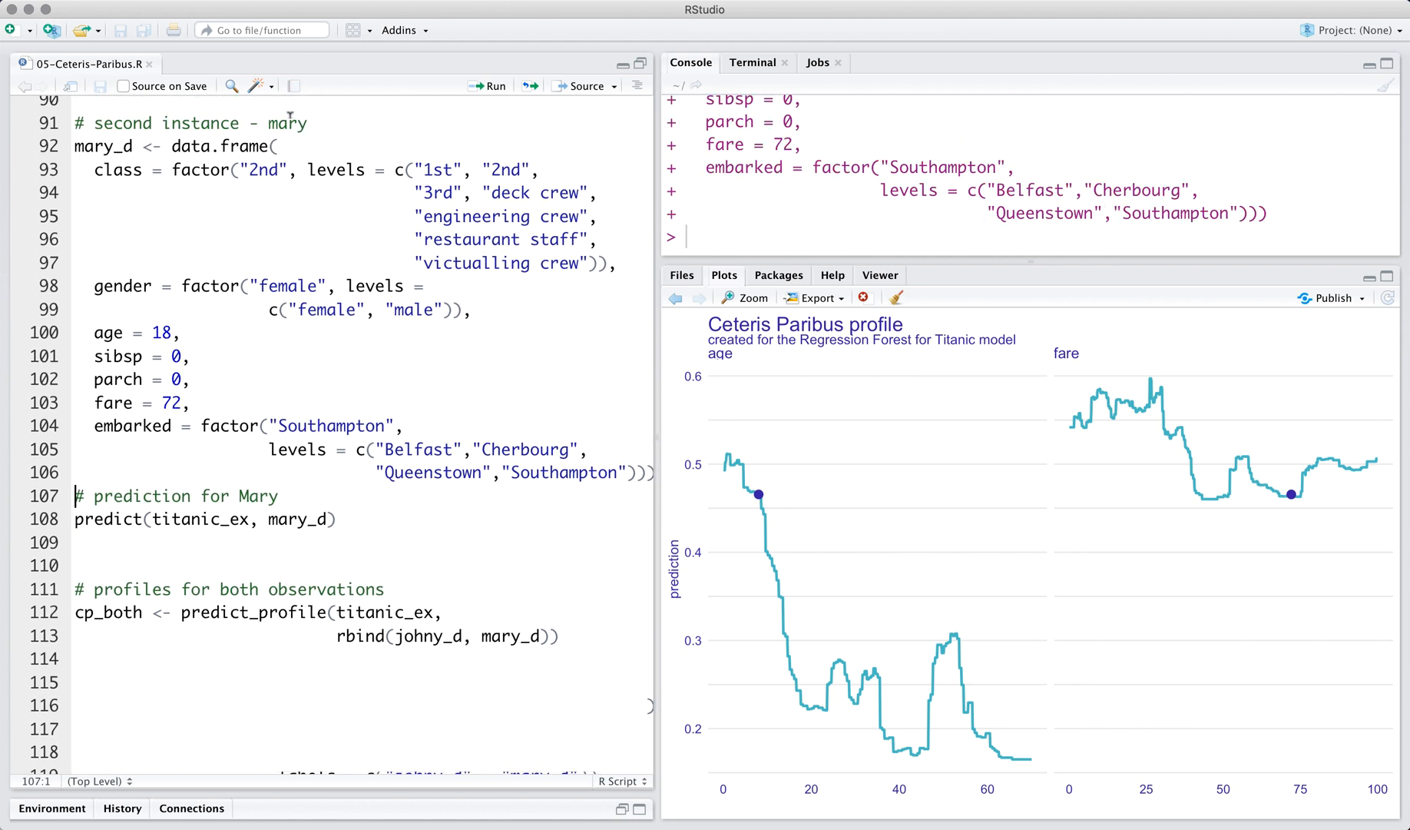
Predict Mary D's survival (0.8347) and plot cp_both age and fare profiles with manual colours.
left_click(486, 85)
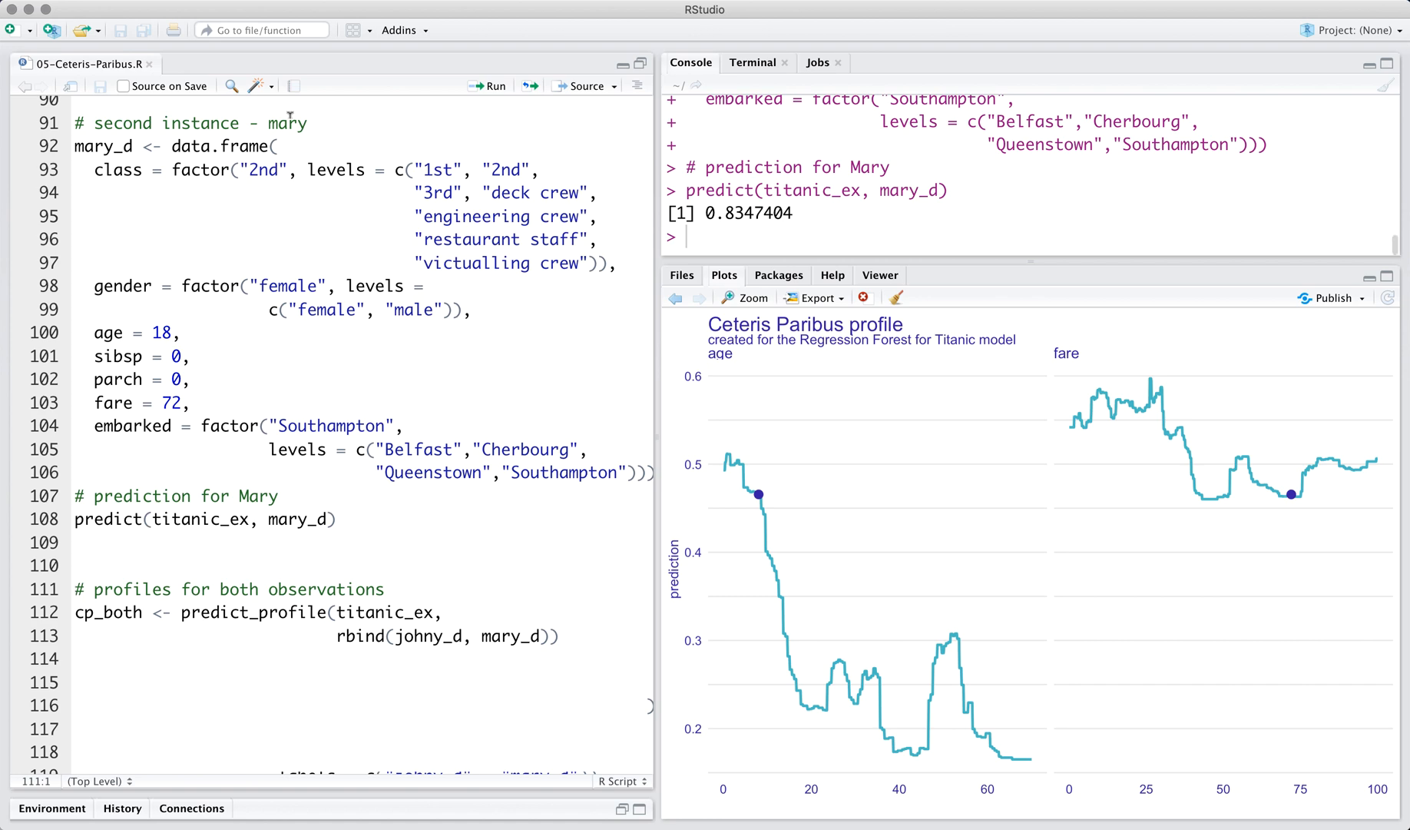
double_click(746, 213)
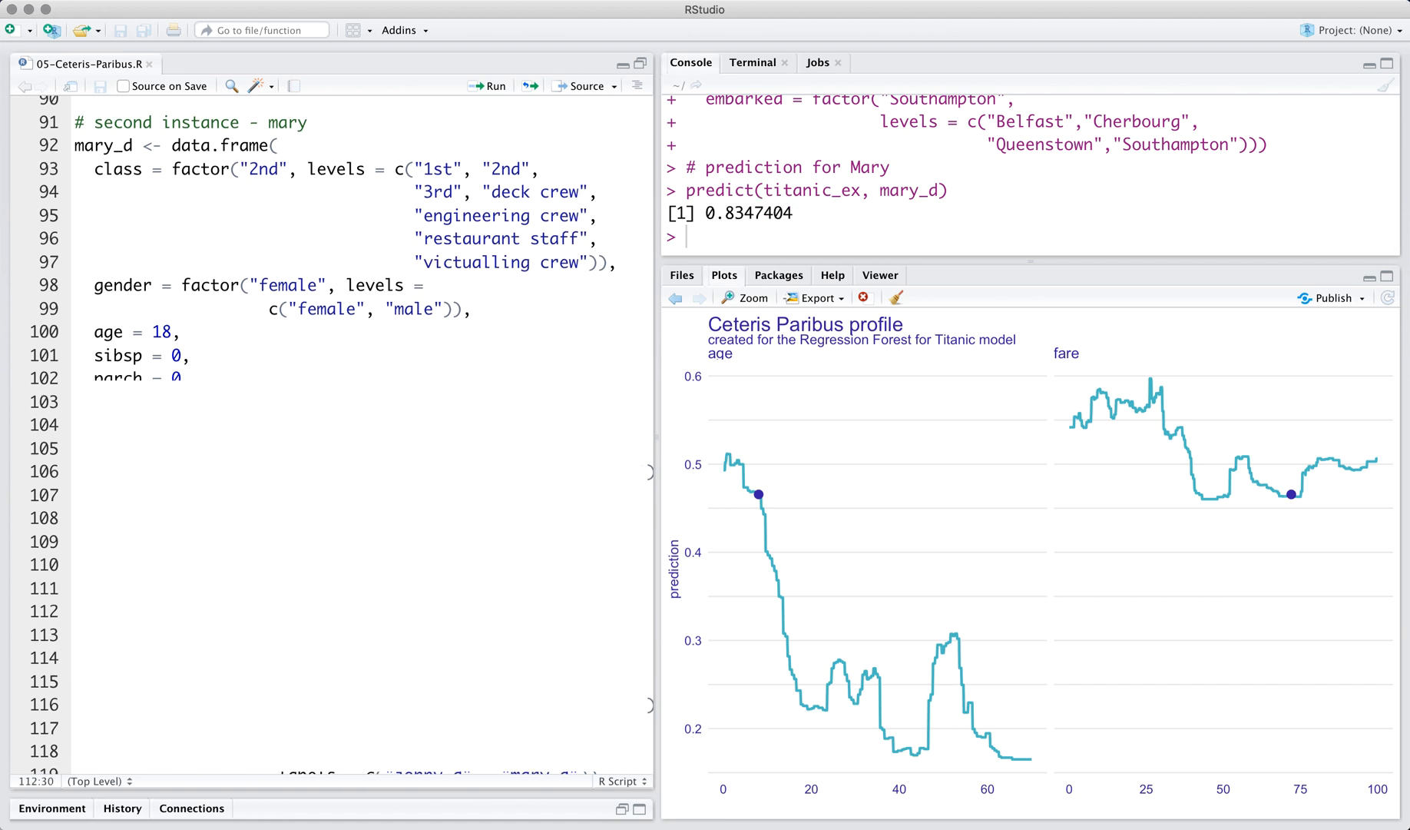
scroll("down", 3)
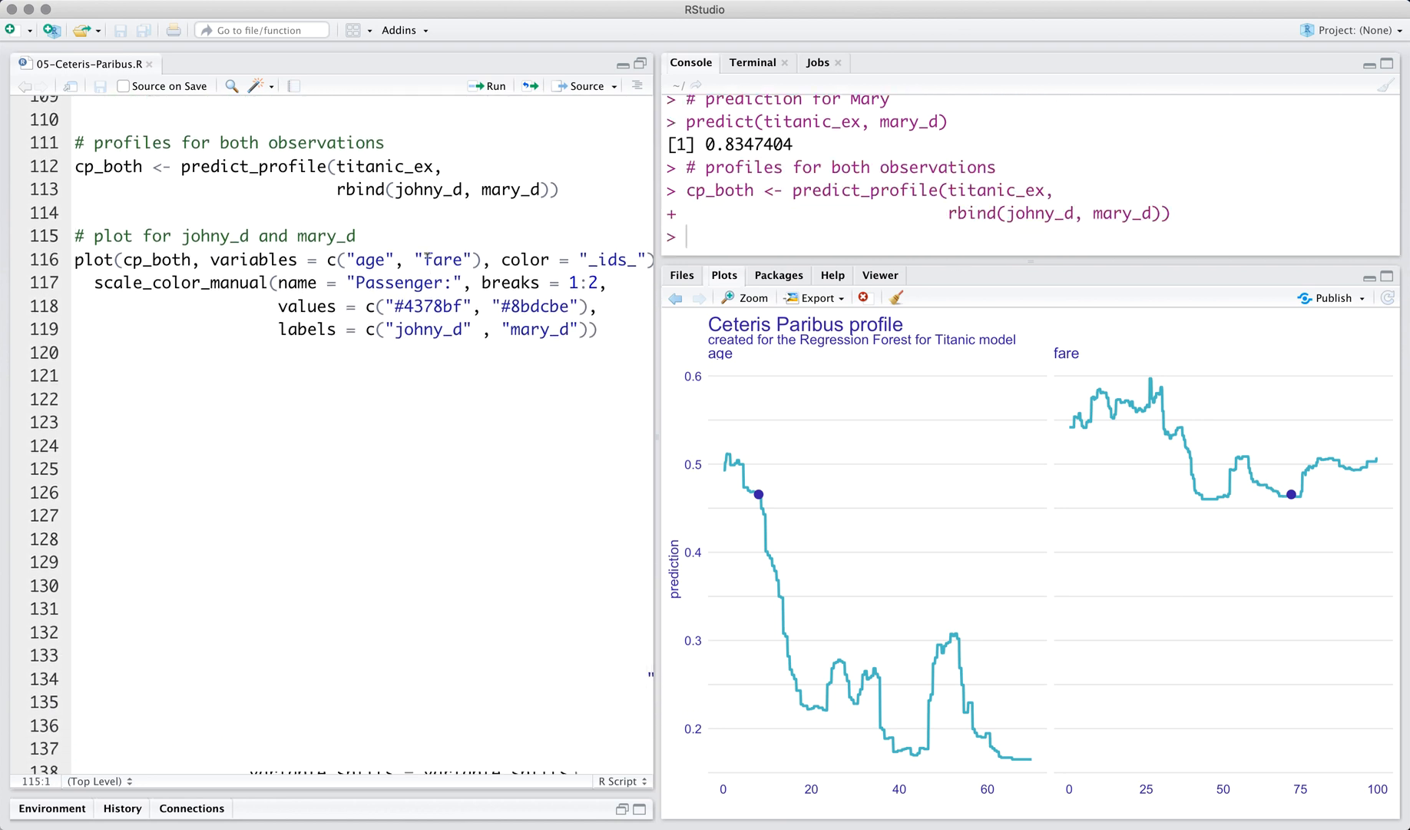
left_click(486, 86)
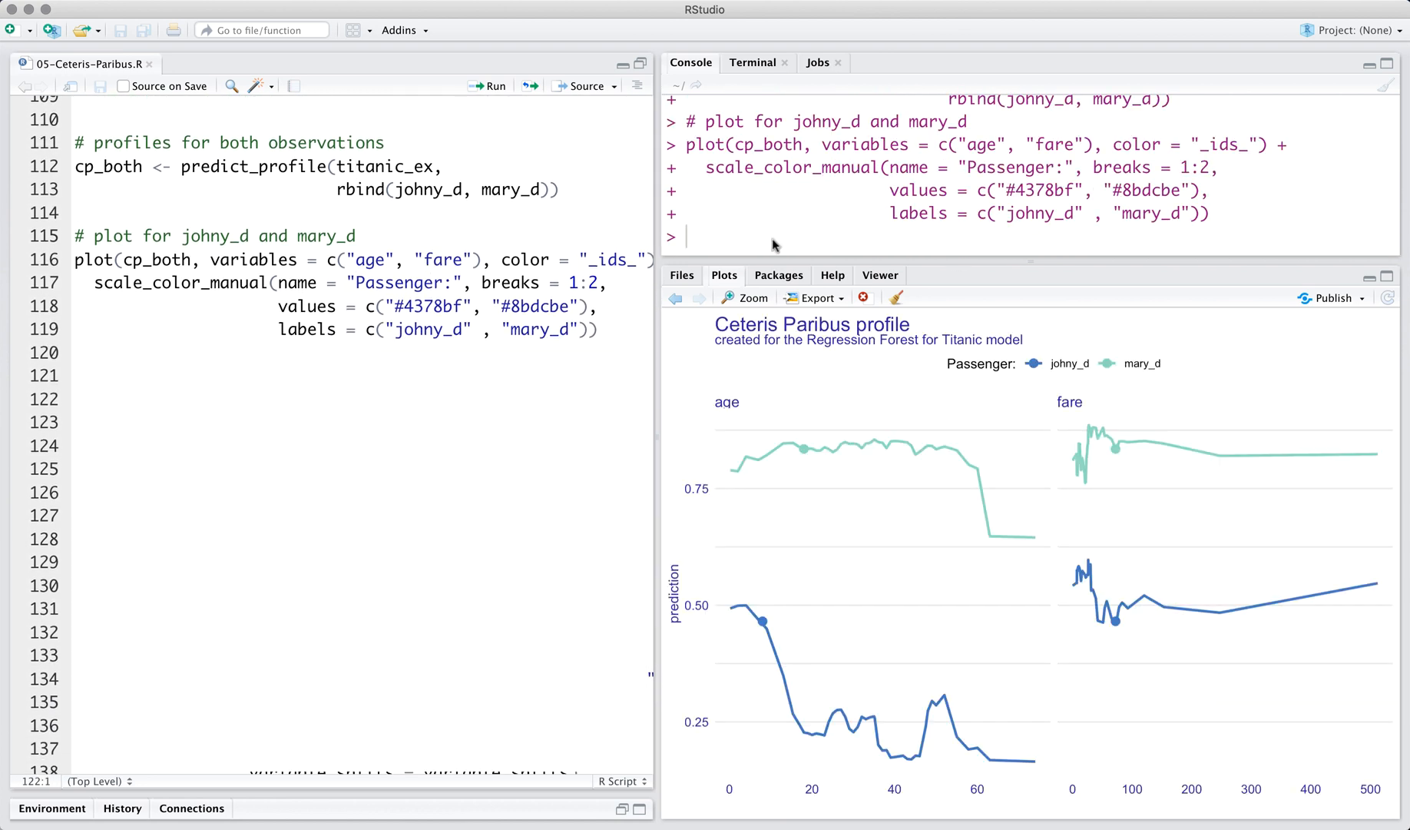
mouse_move(756, 577)
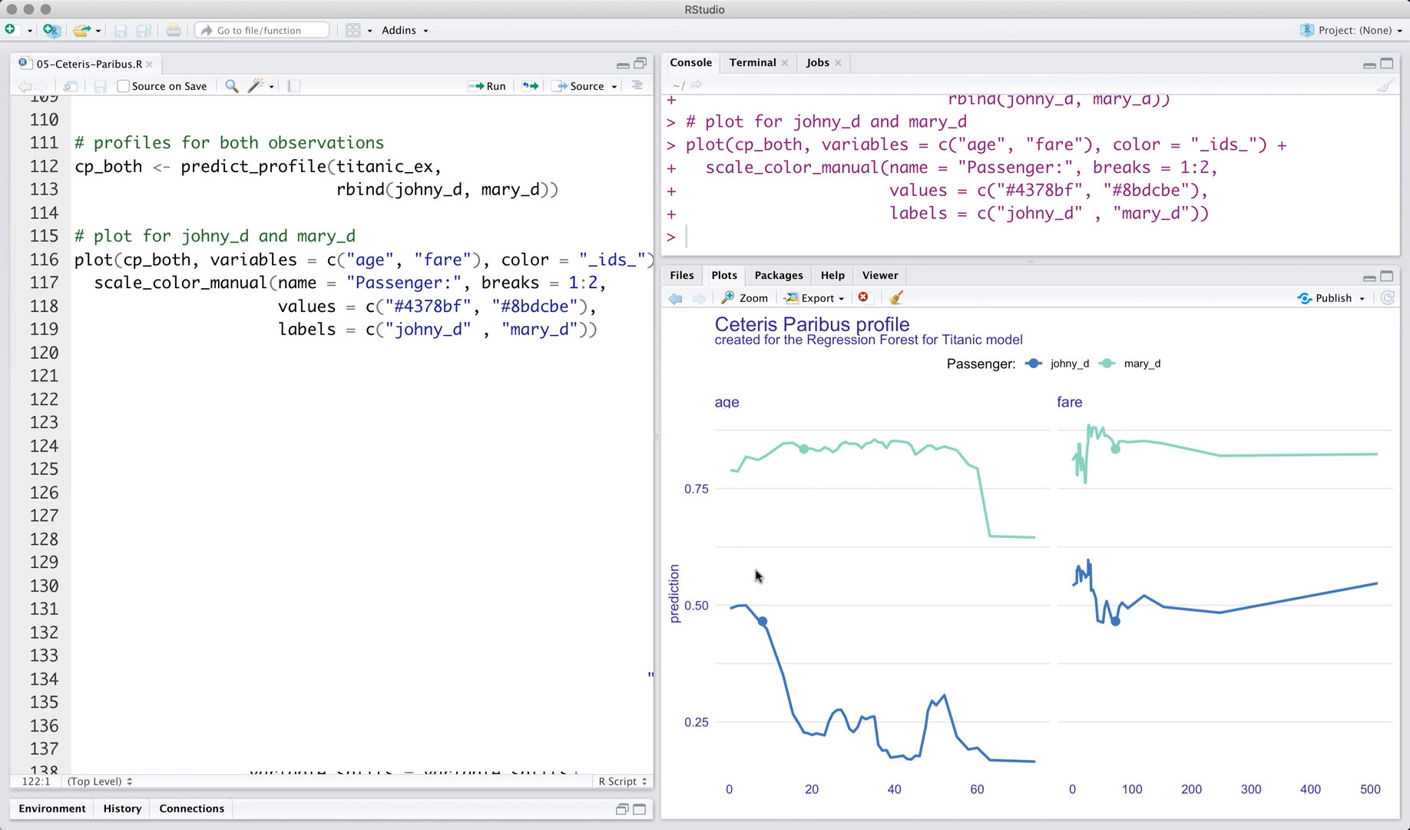
mouse_move(717, 624)
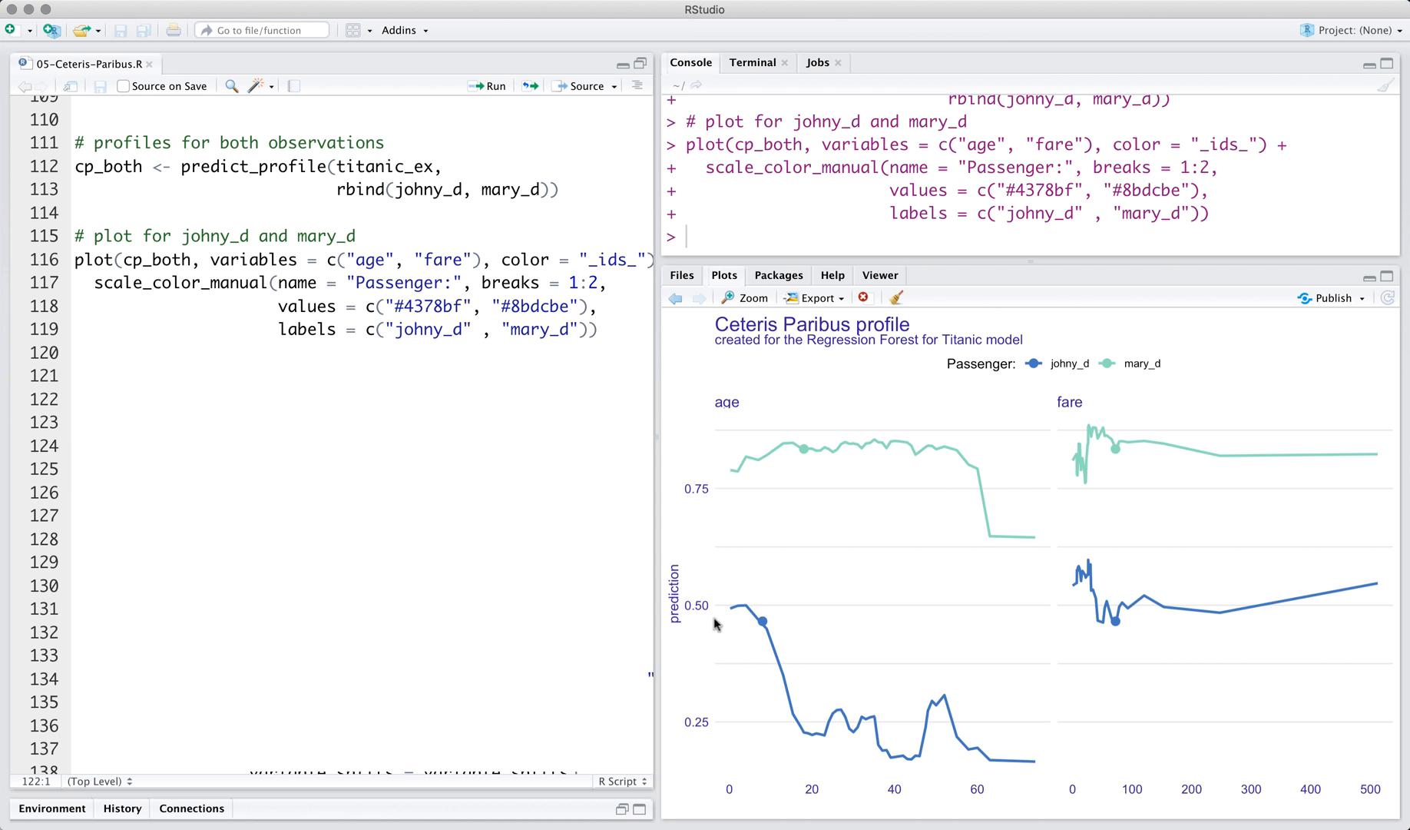
mouse_move(725, 458)
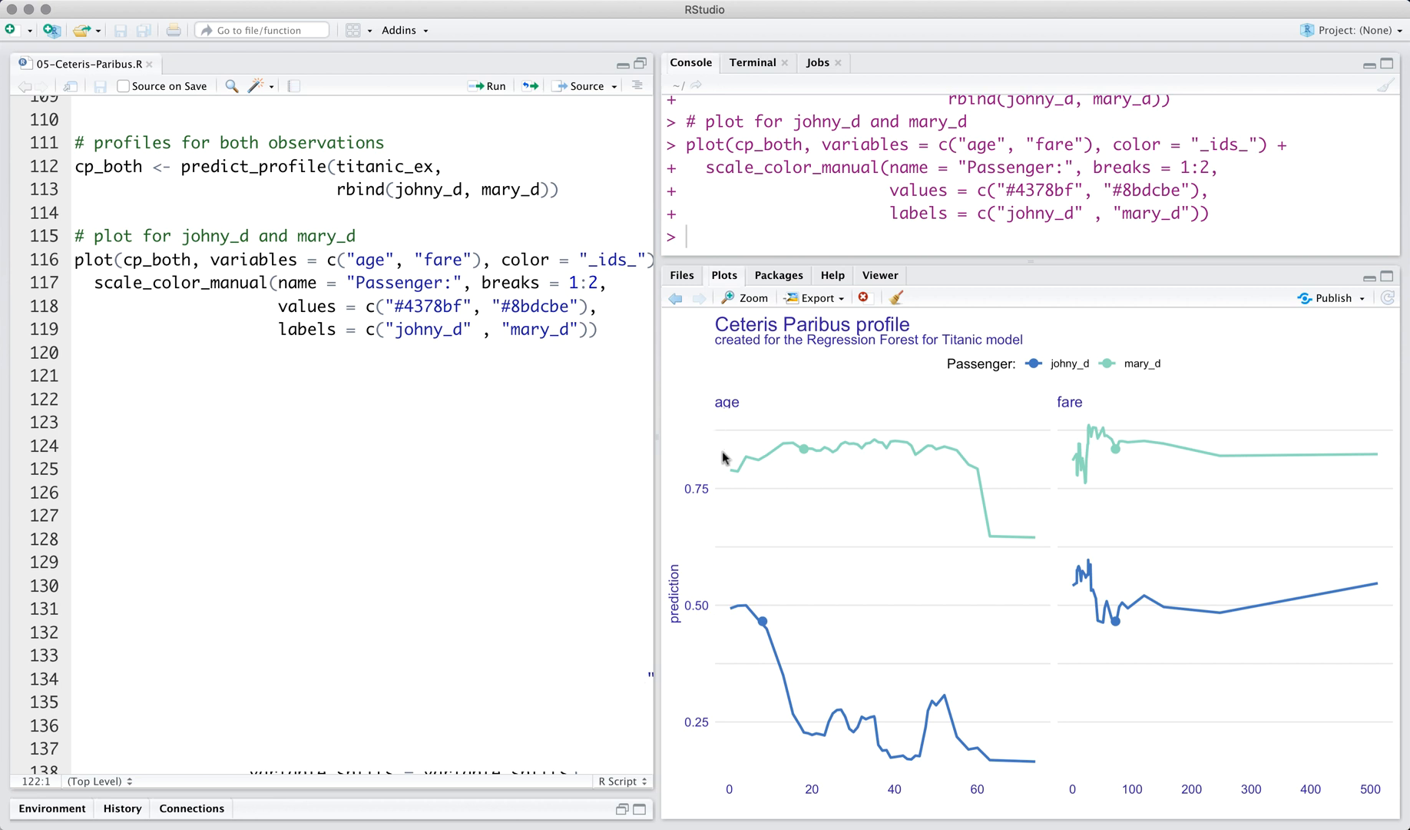
mouse_move(938, 462)
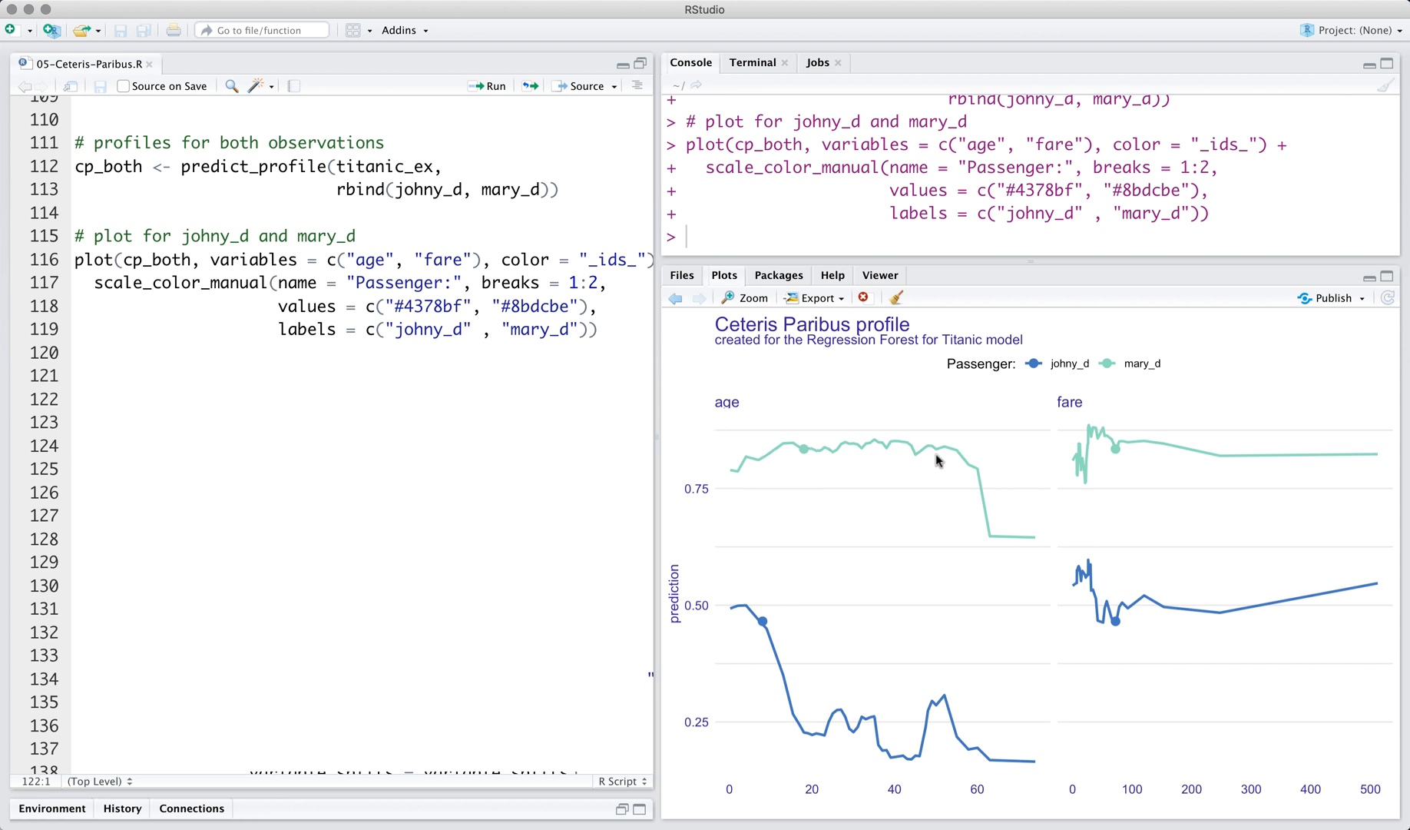
mouse_move(961, 465)
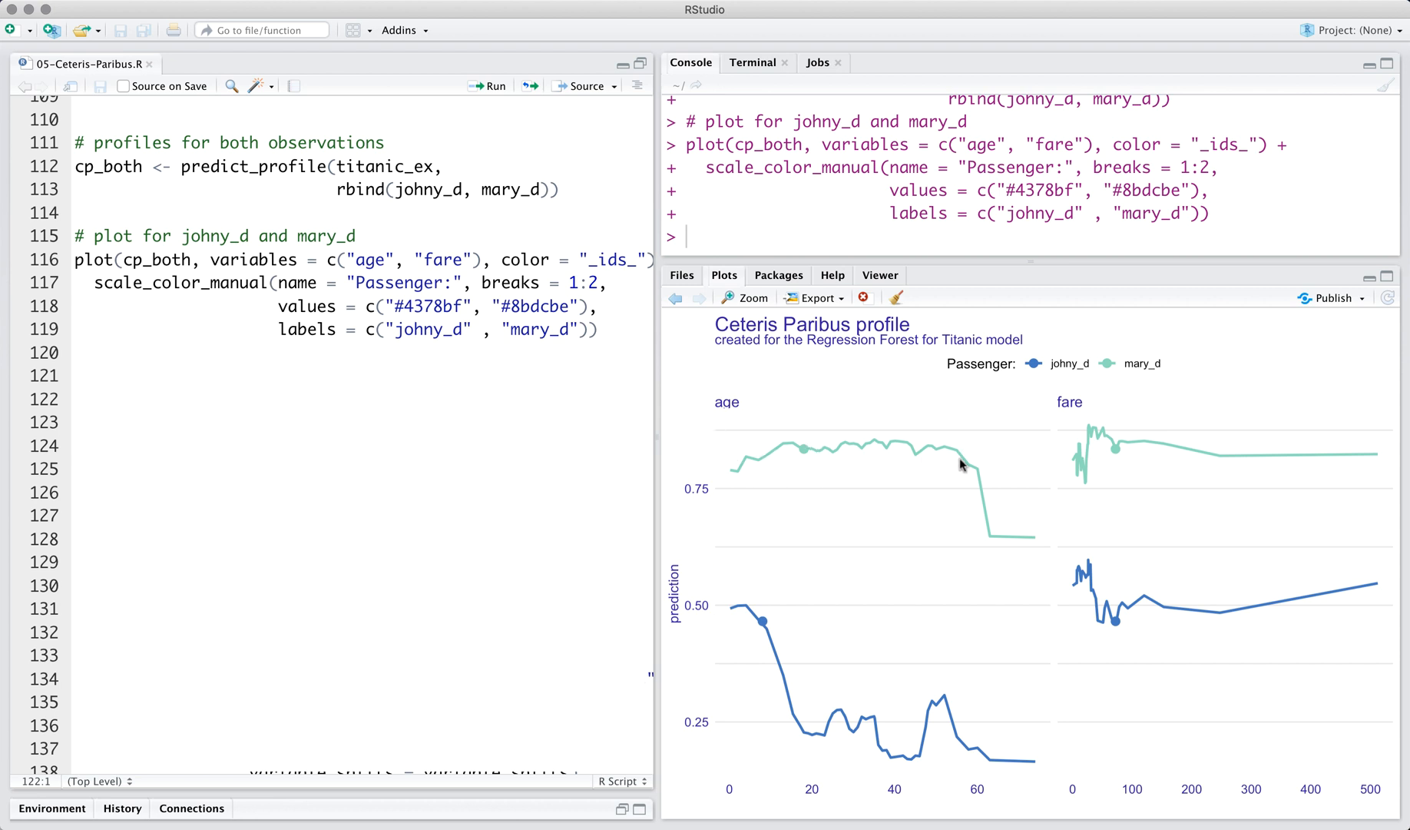
mouse_move(935, 464)
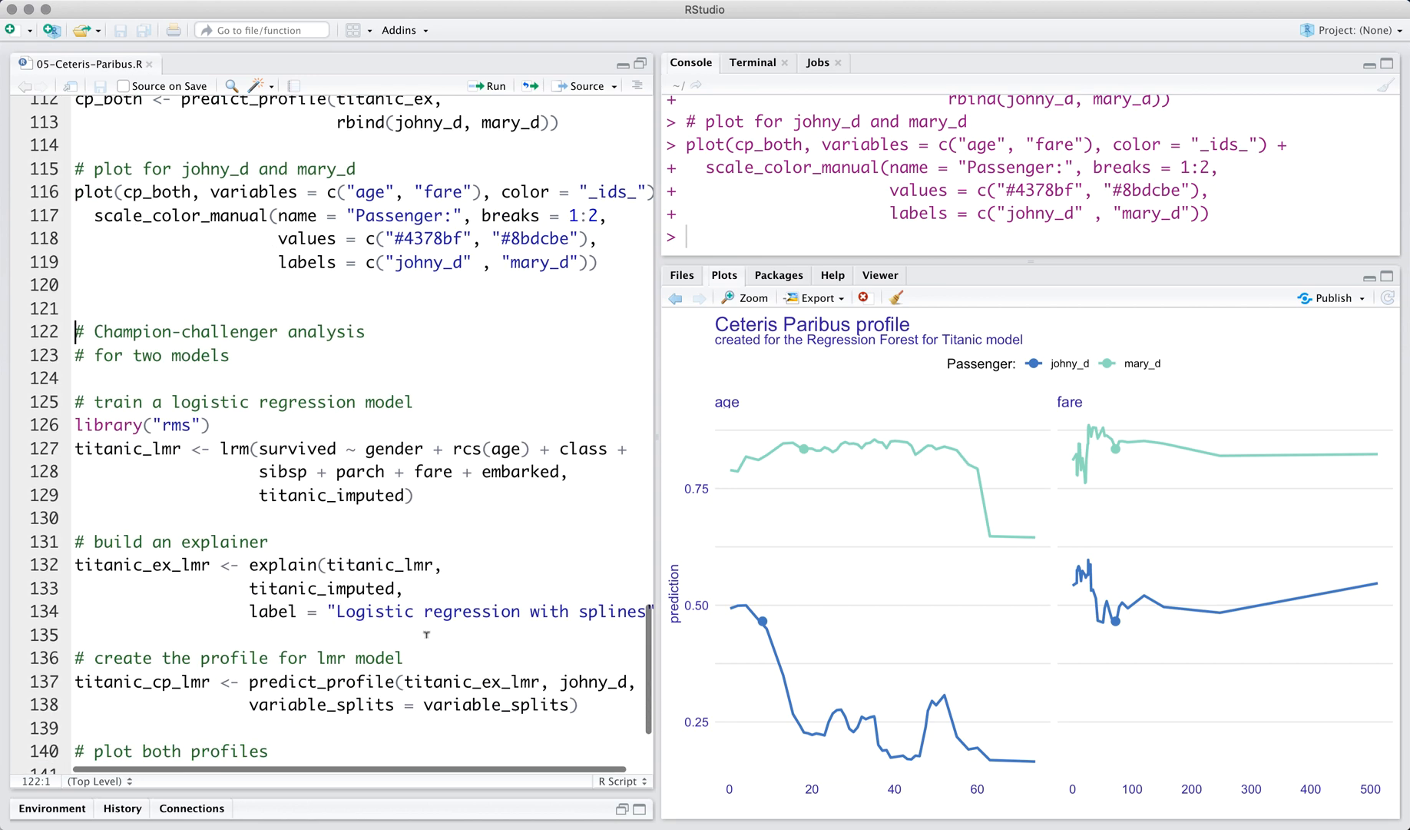
Run plot(titanic_cp_lmr, titanic_cp) comparing spline logistic regression with random forest profiles.
scroll("down", 3)
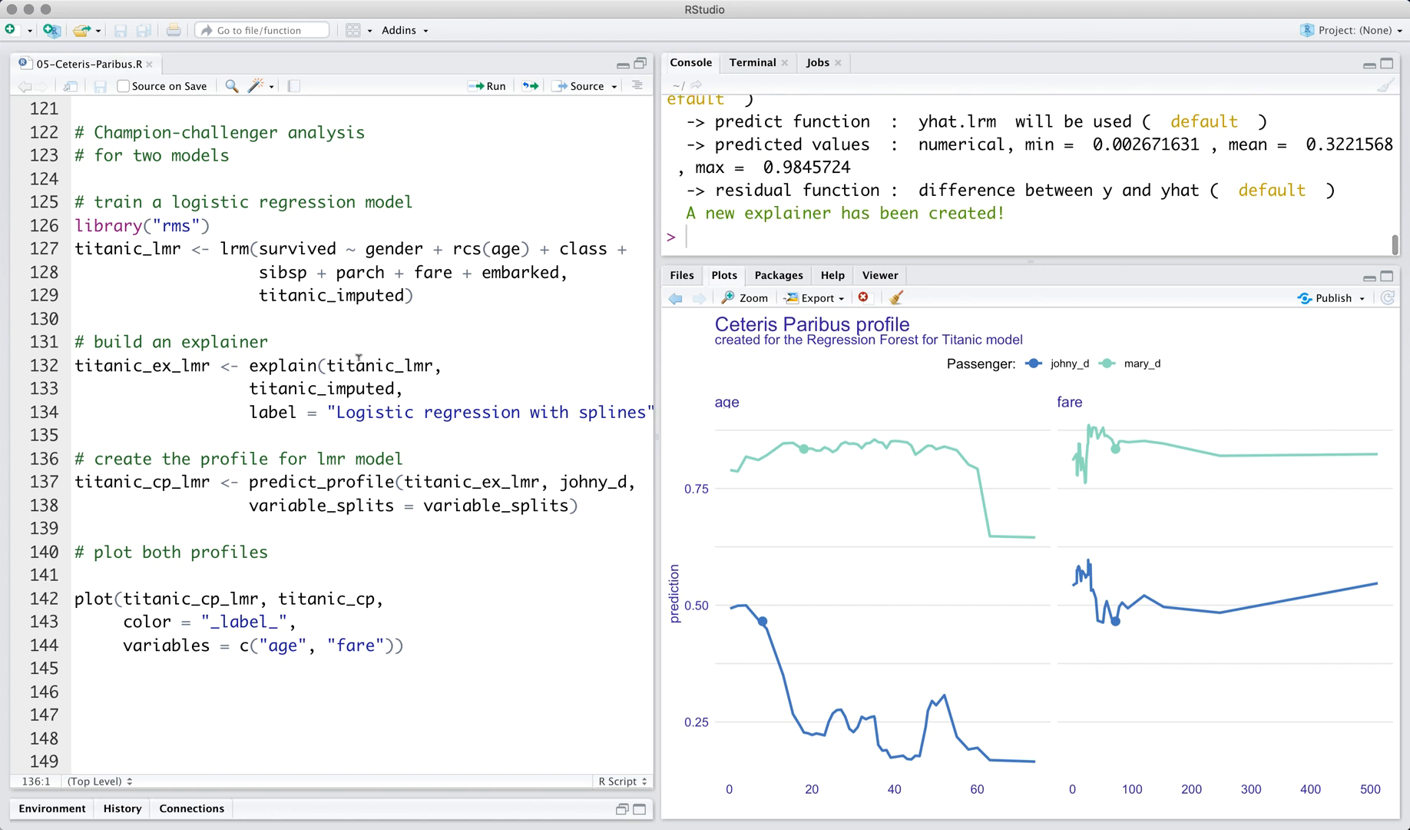
left_click(344, 481)
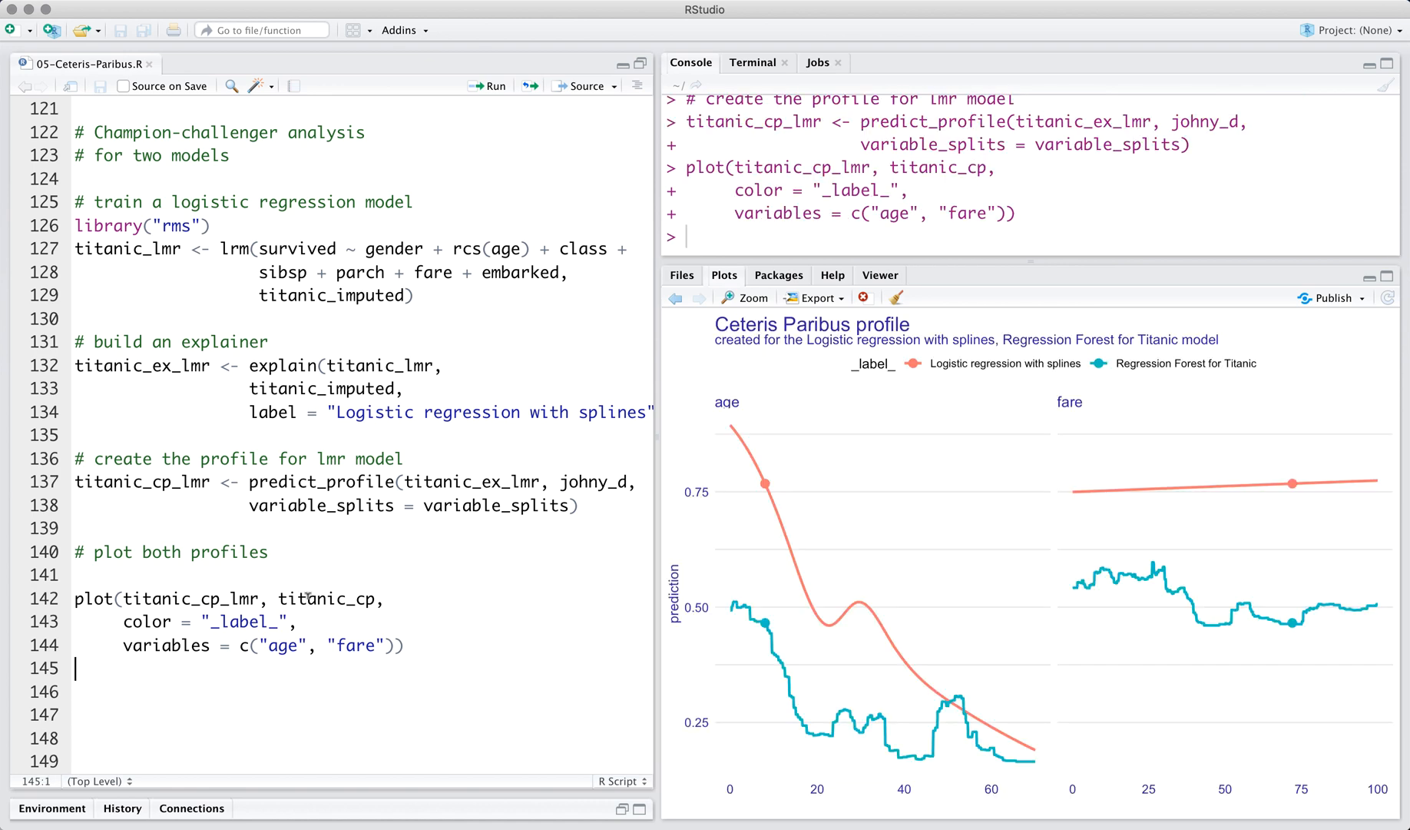
mouse_move(920, 476)
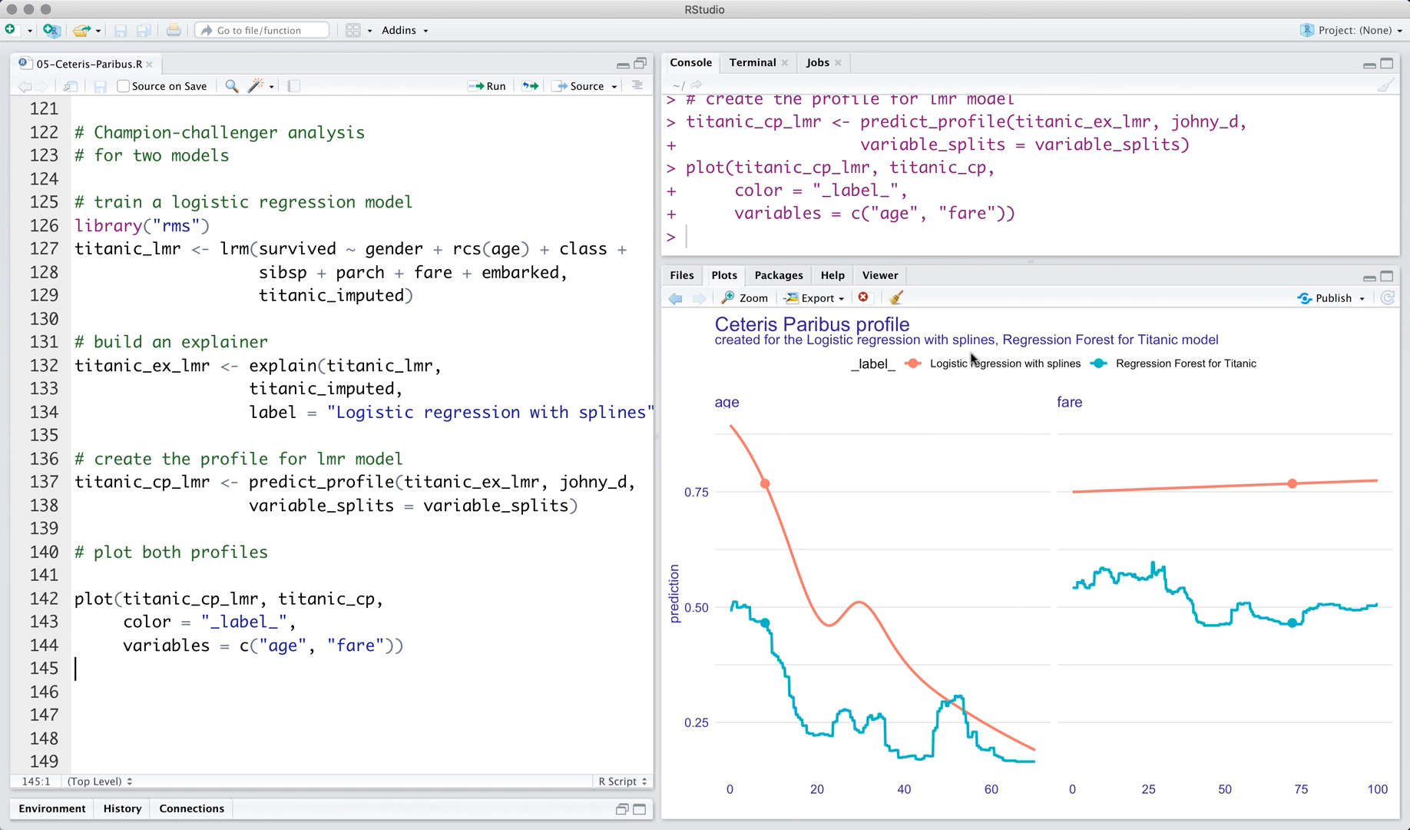
mouse_move(864, 603)
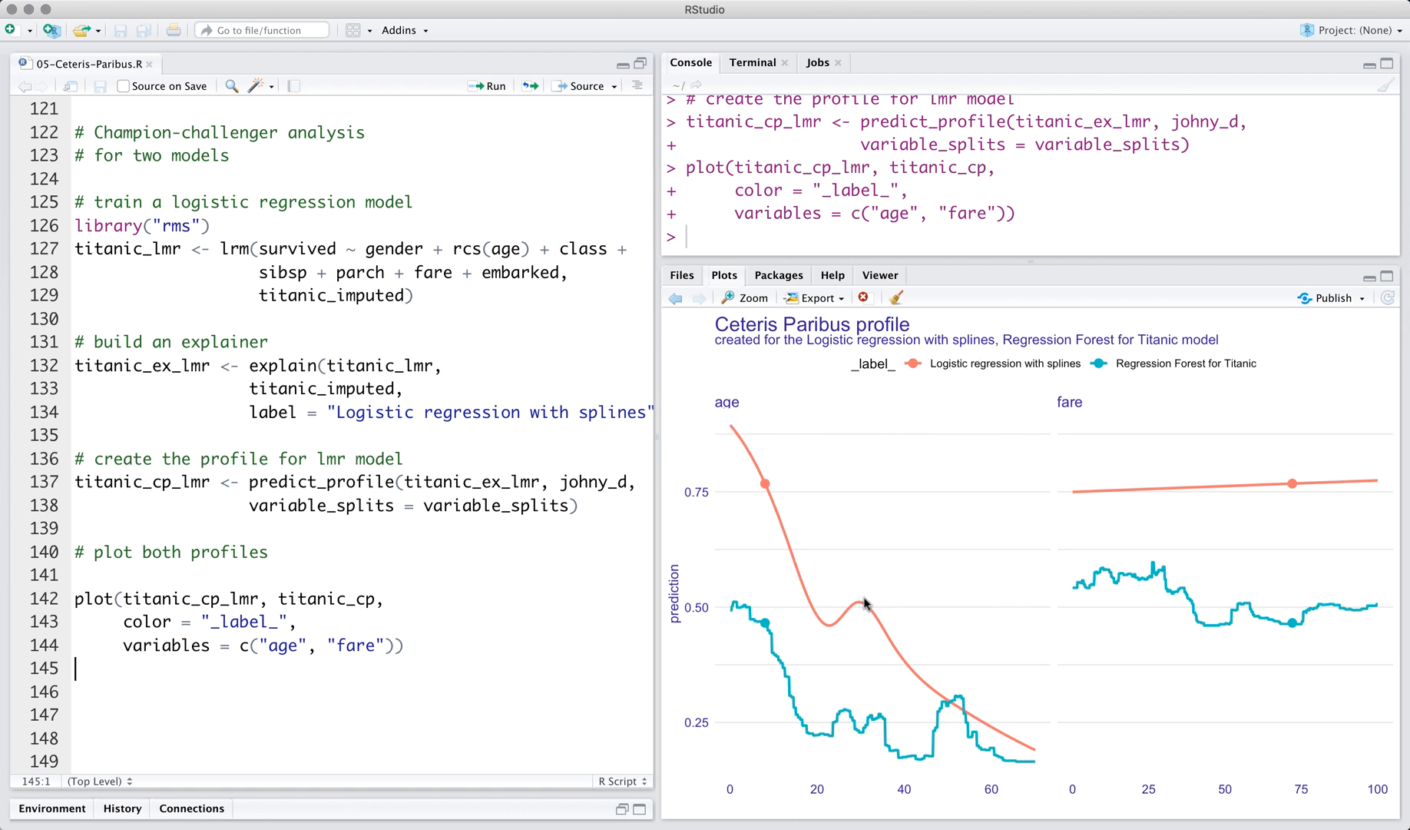
mouse_move(895, 742)
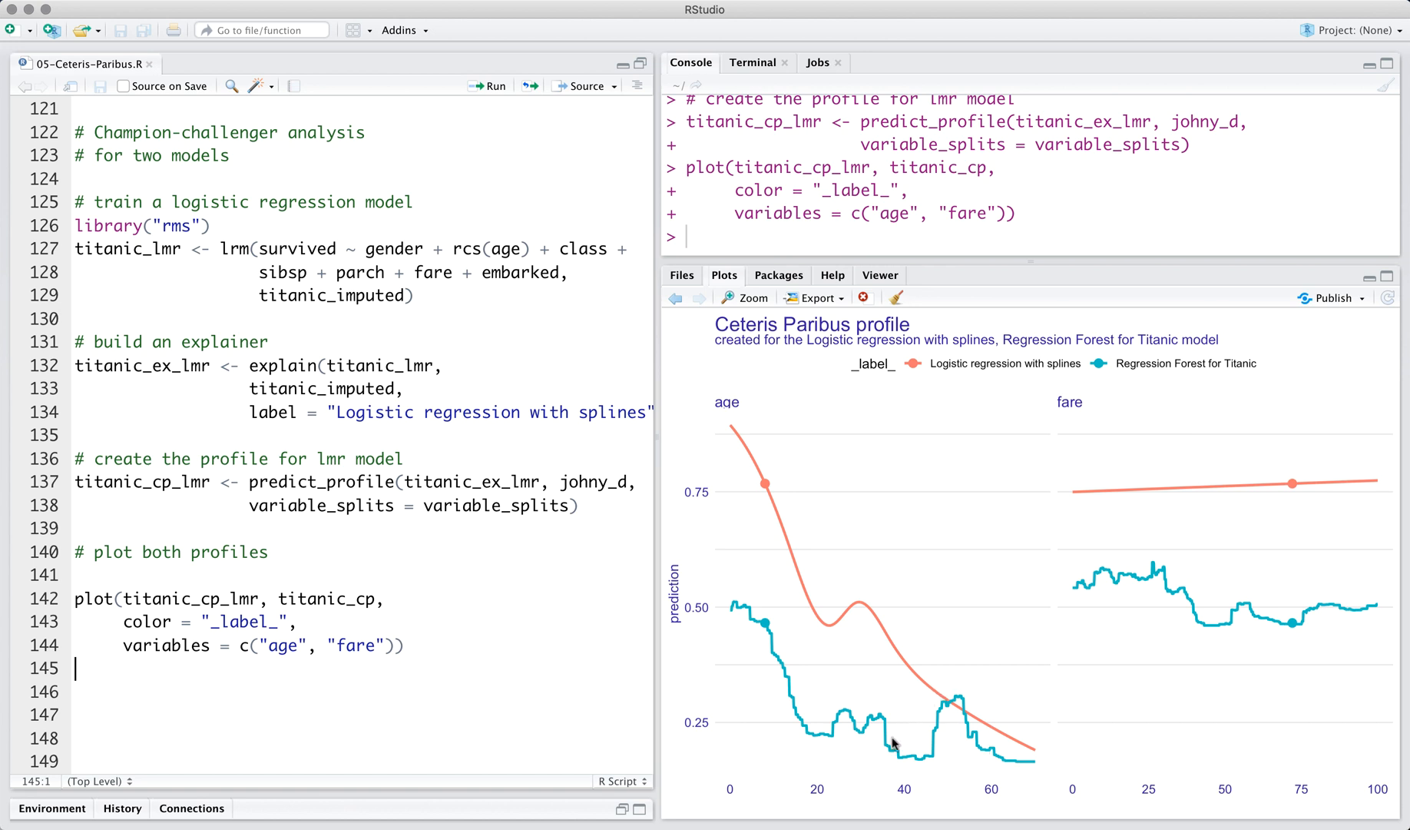
mouse_move(1019, 581)
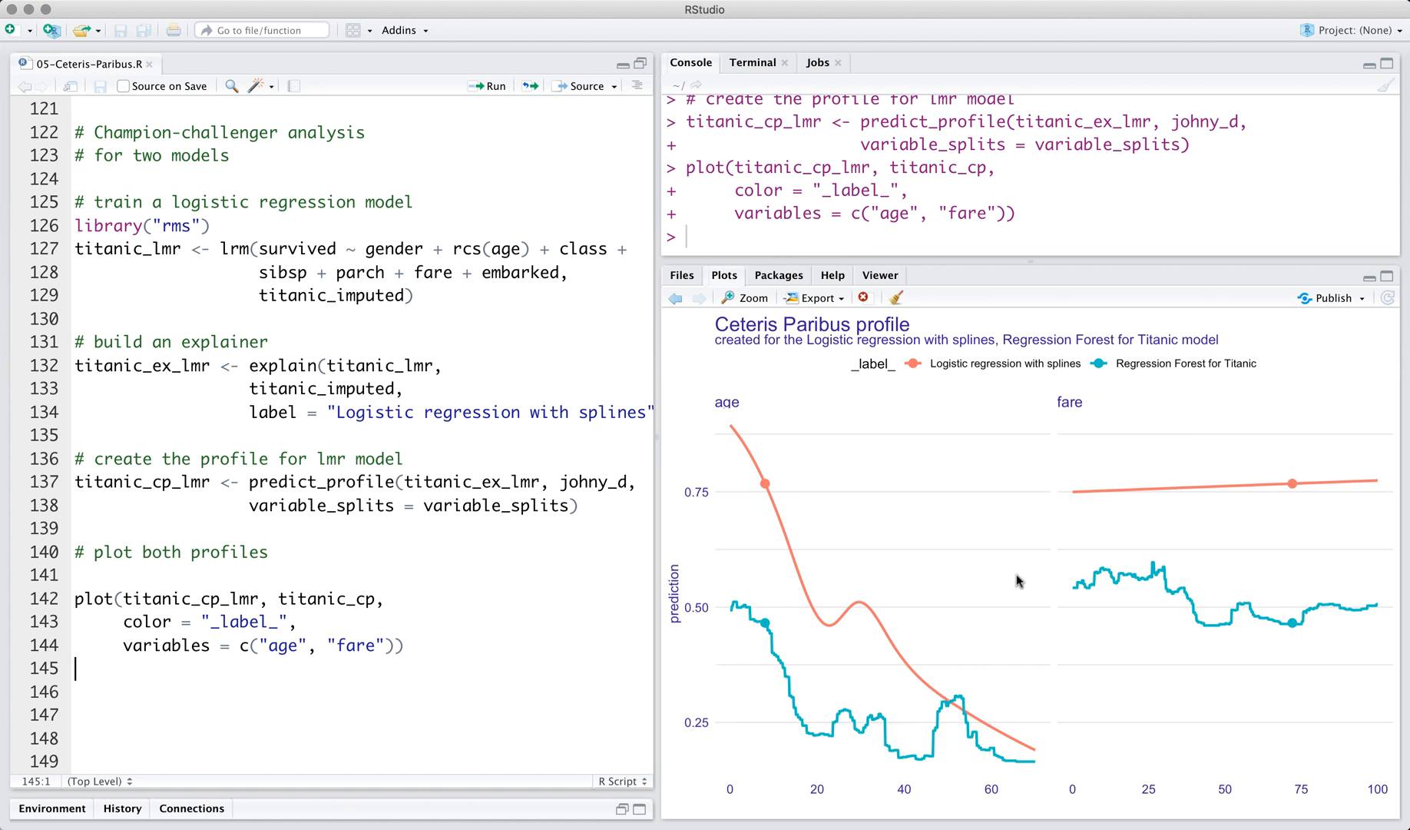
mouse_move(1320, 483)
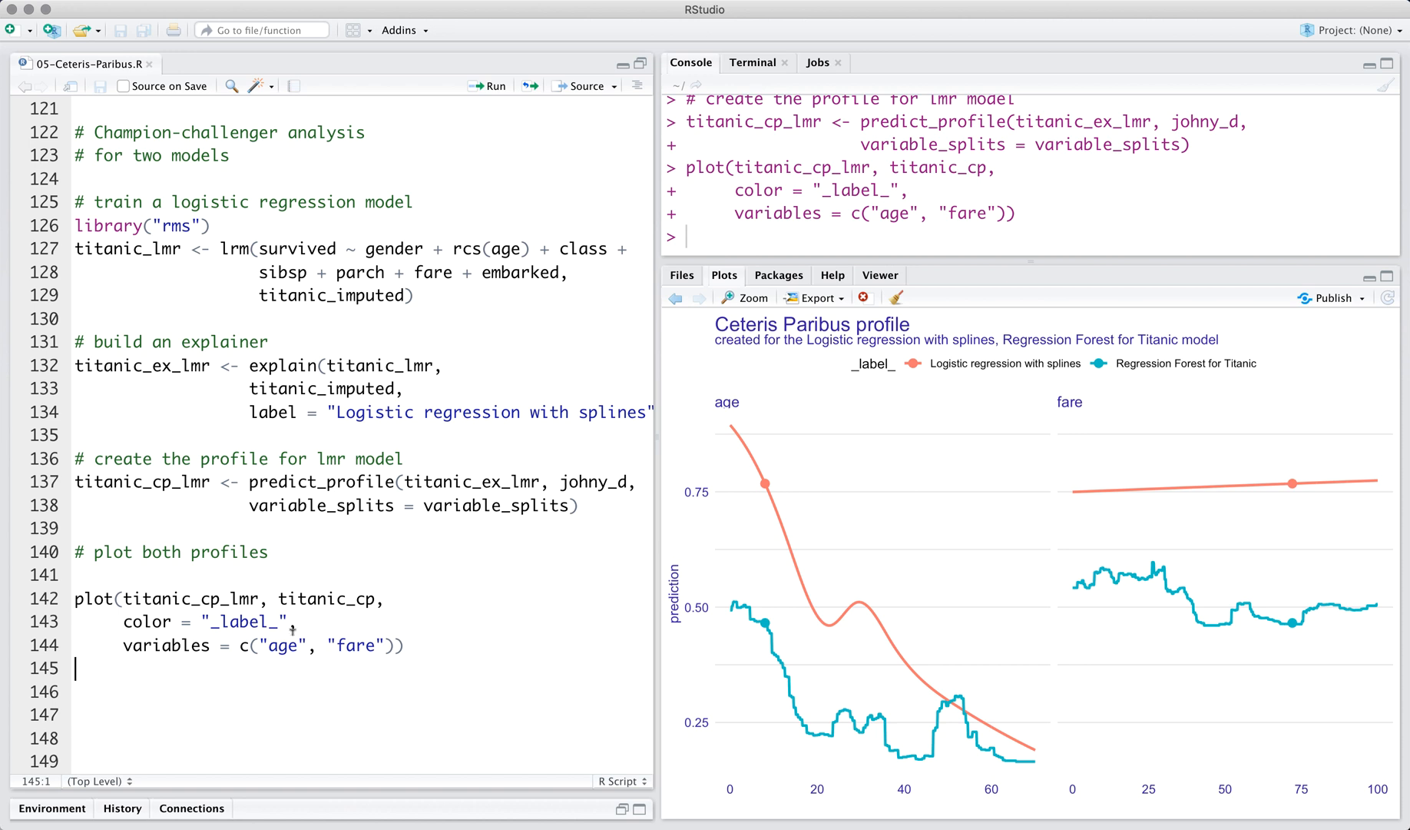
mouse_move(307, 705)
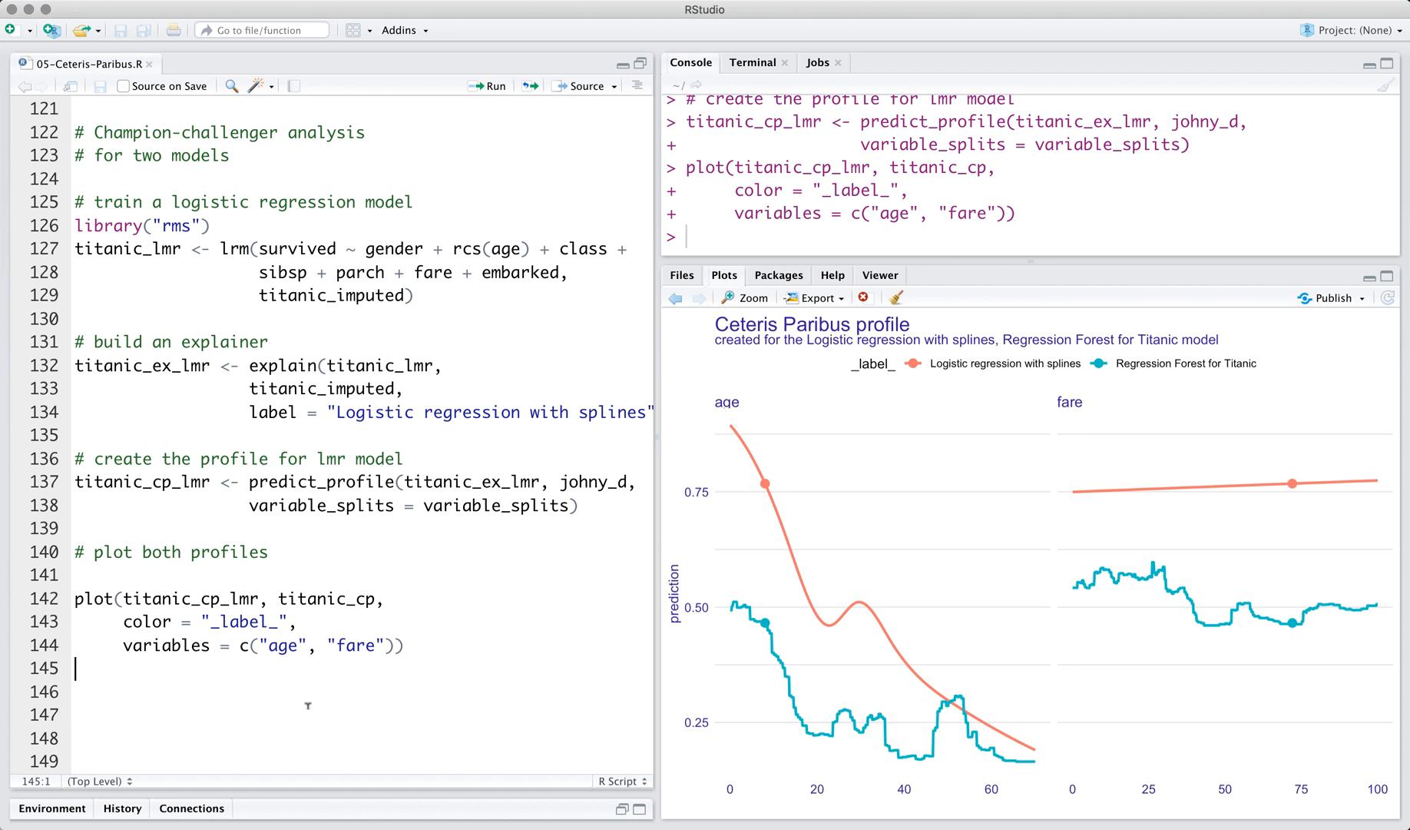